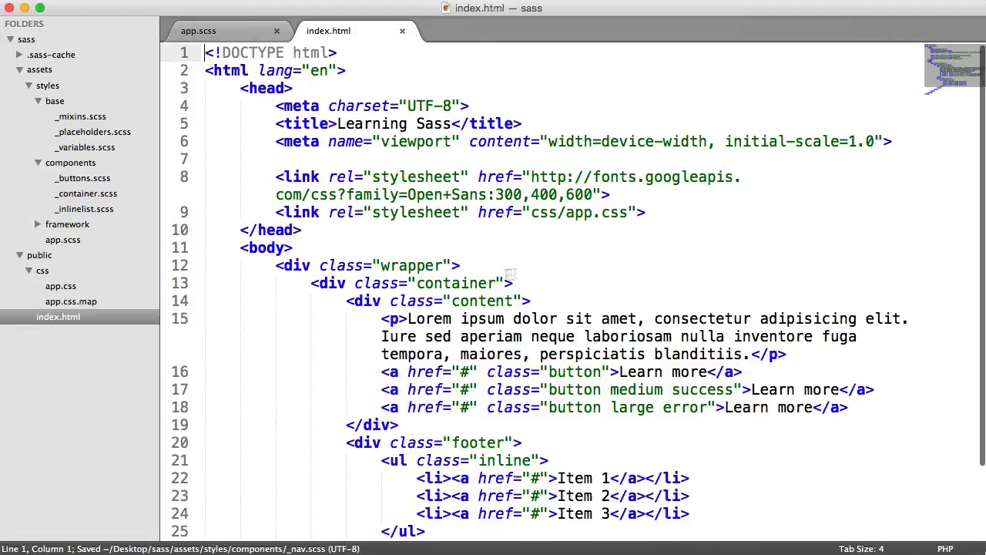
- Add a nav.top-nav element in index.html with a logo div reading Codecourse
{"action": "scroll", "scroll_direction": "down", "scroll_amount": 3}
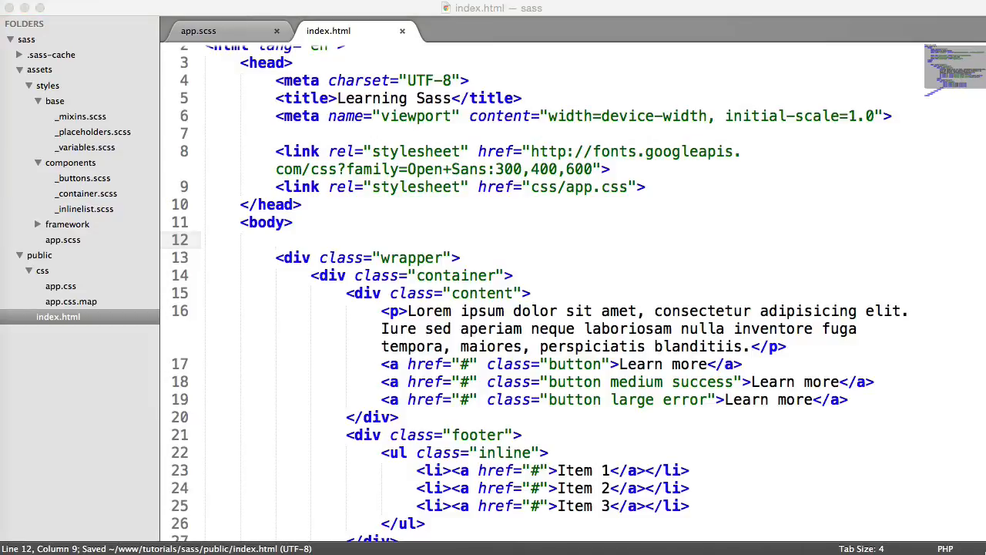
{"action": "type", "text": "nav"}
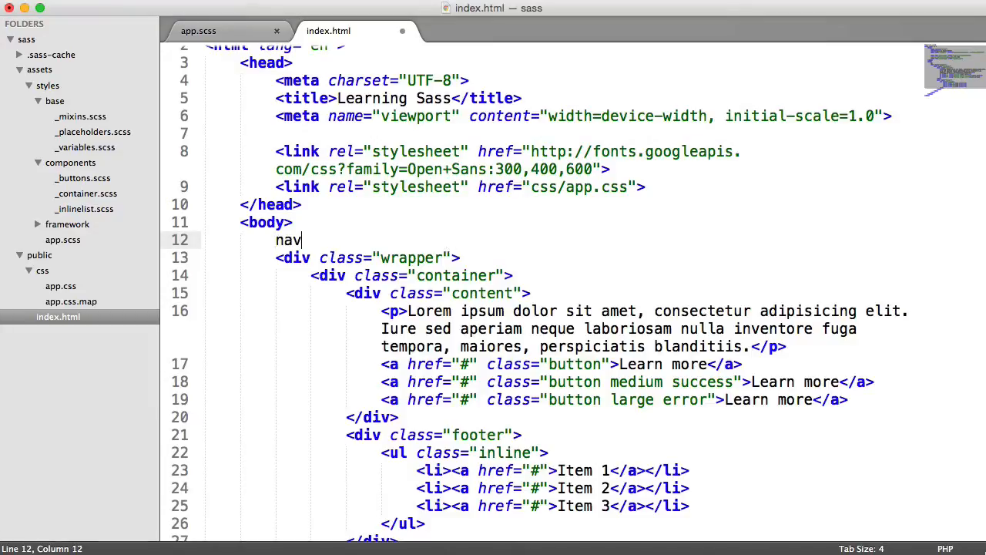
{"action": "type", "text": ".to"}
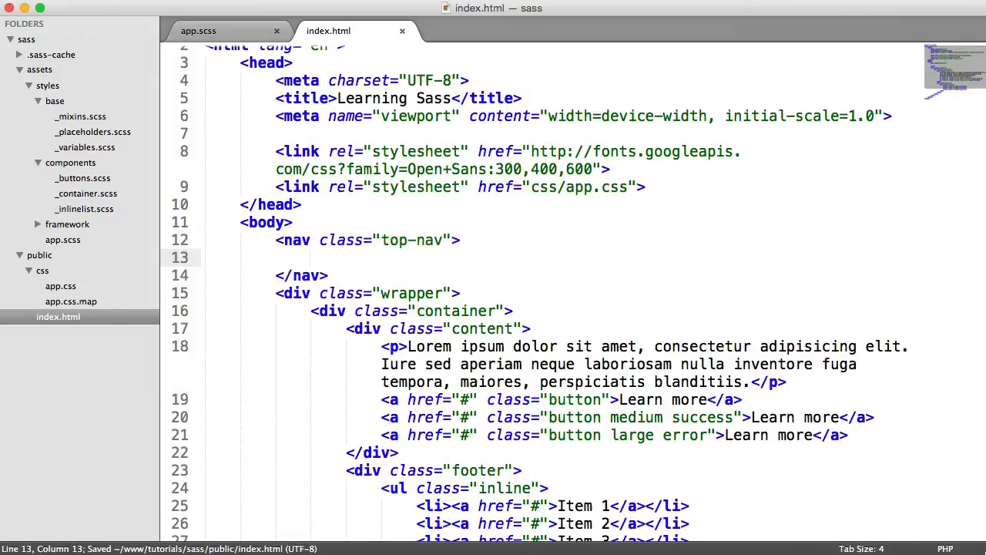
{"action": "scroll", "scroll_direction": "down", "scroll_amount": 3}
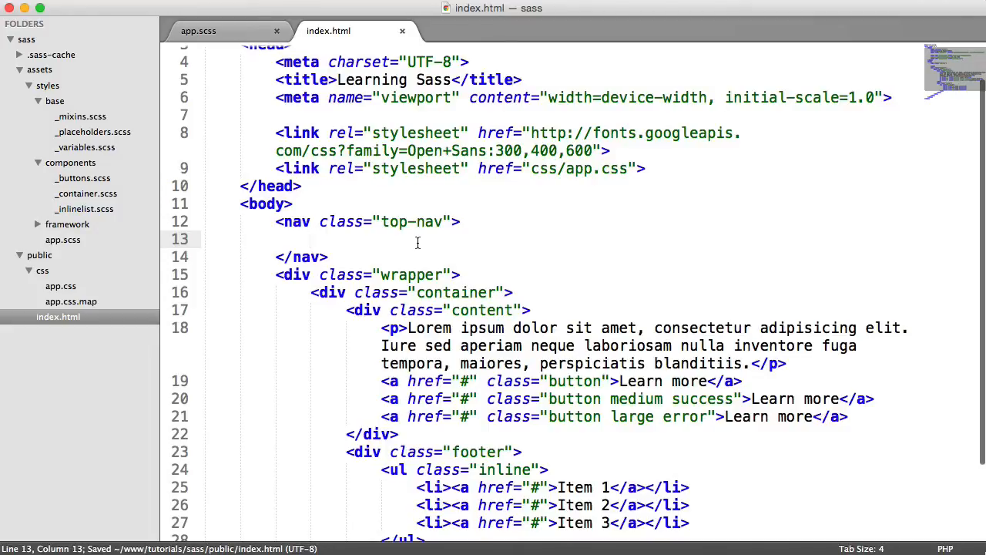
{"action": "type", "text": "<div class=\"logo\">"}
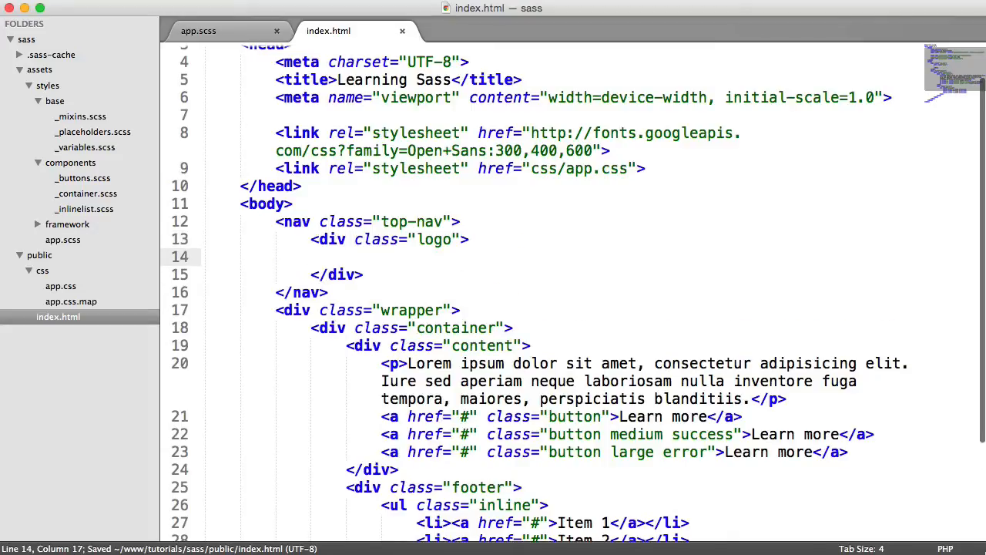
{"action": "type", "text": "Codecourse"}
{"action": "type", "text": "<ul>"}
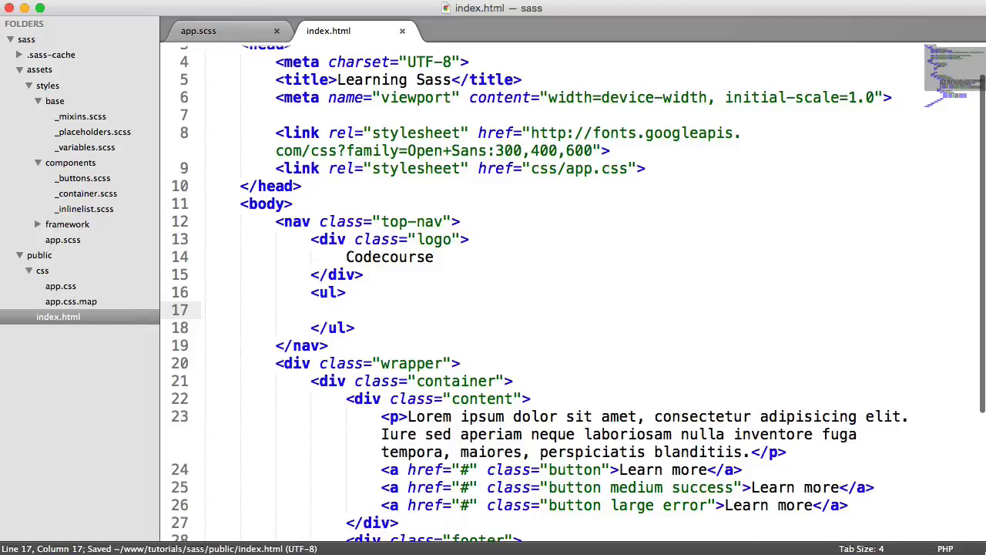
- Add a ul.top-nav-items list with Home, Videos and Get in touch link items
{"action": "type", "text": "class=\"top-nav-items"}
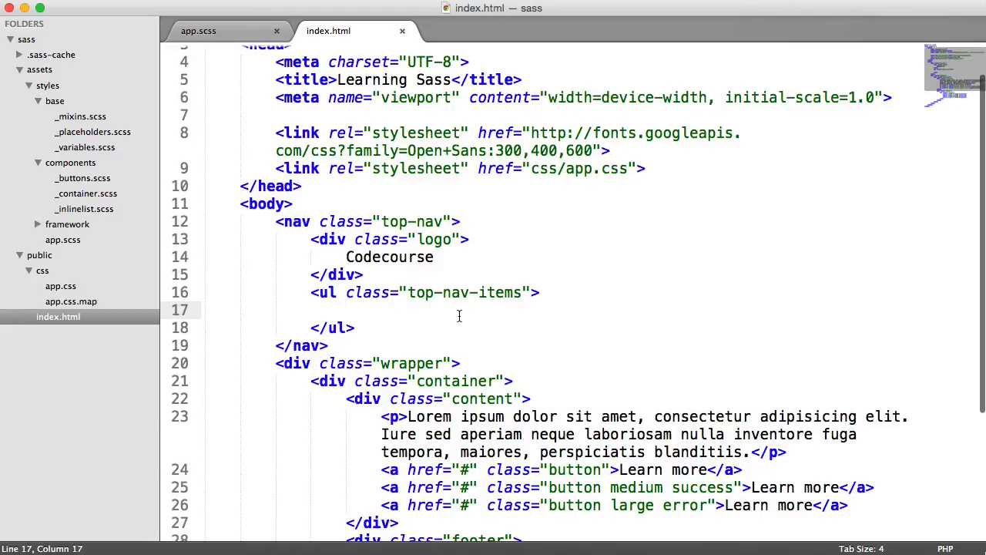
{"action": "type", "text": "<li></li>"}
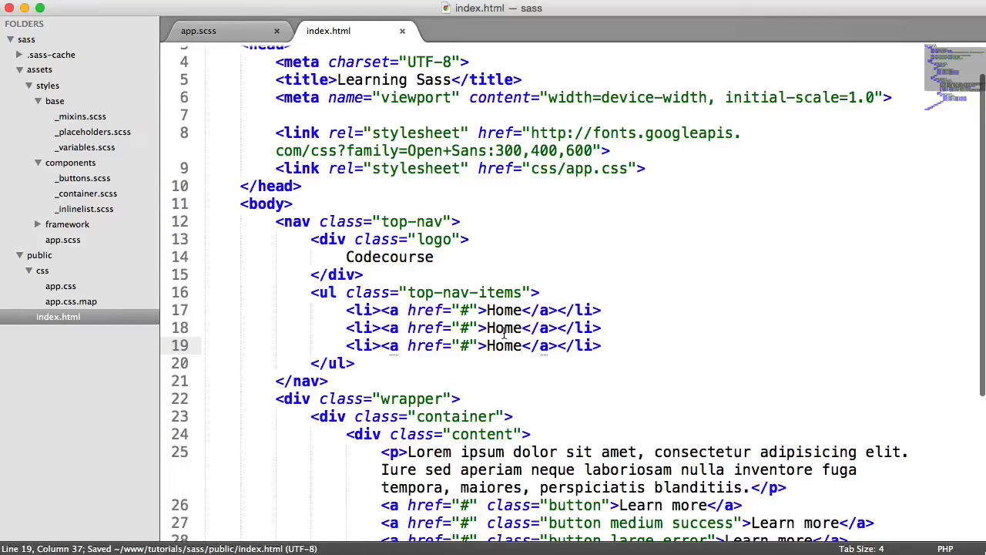
{"action": "type", "text": "Videos"}
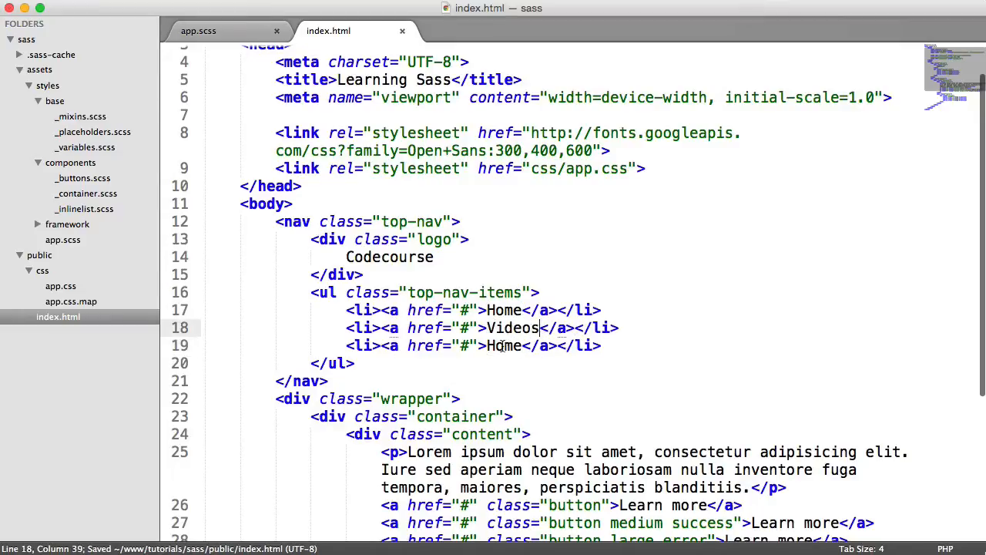
{"action": "type", "text": "Get in touh"}
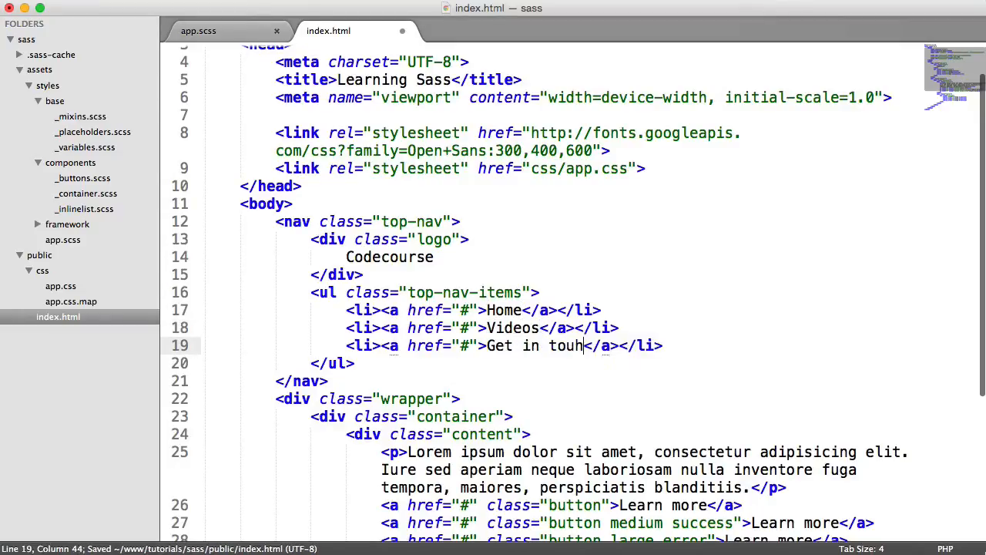
{"action": "type", "text": "c"}
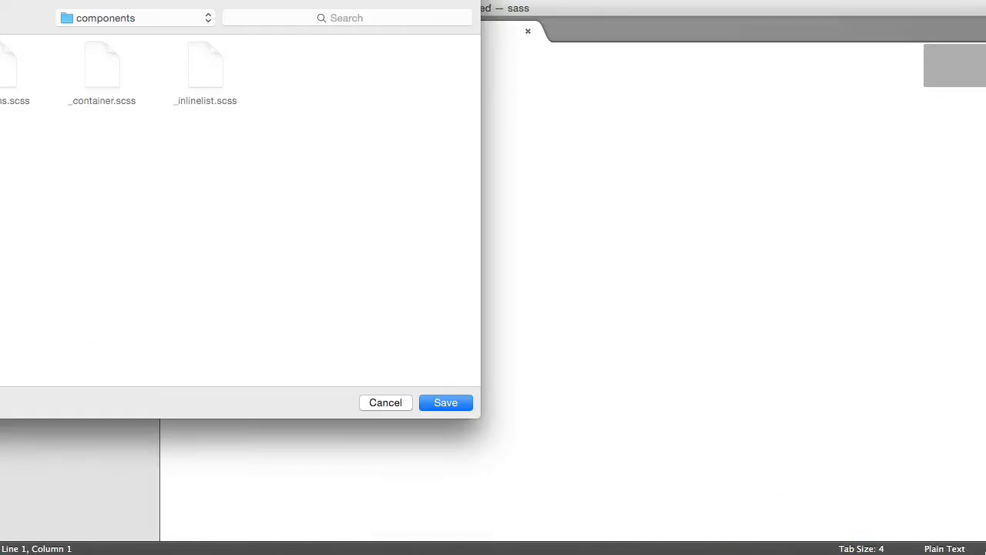
- Save the new stylesheet as _nav.scss in styles/components
{"action": "type", "text": "_nav"}
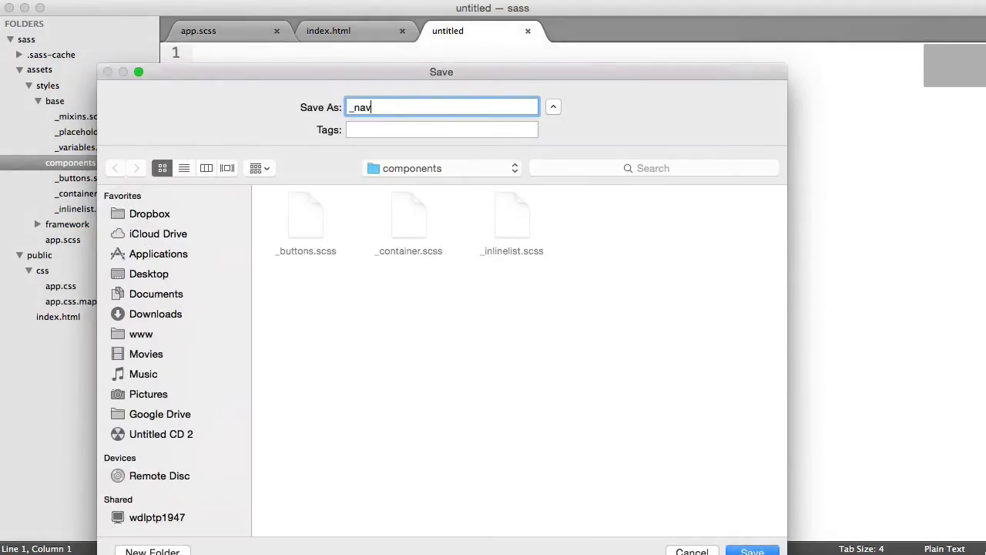
{"action": "type", "text": ".scss"}
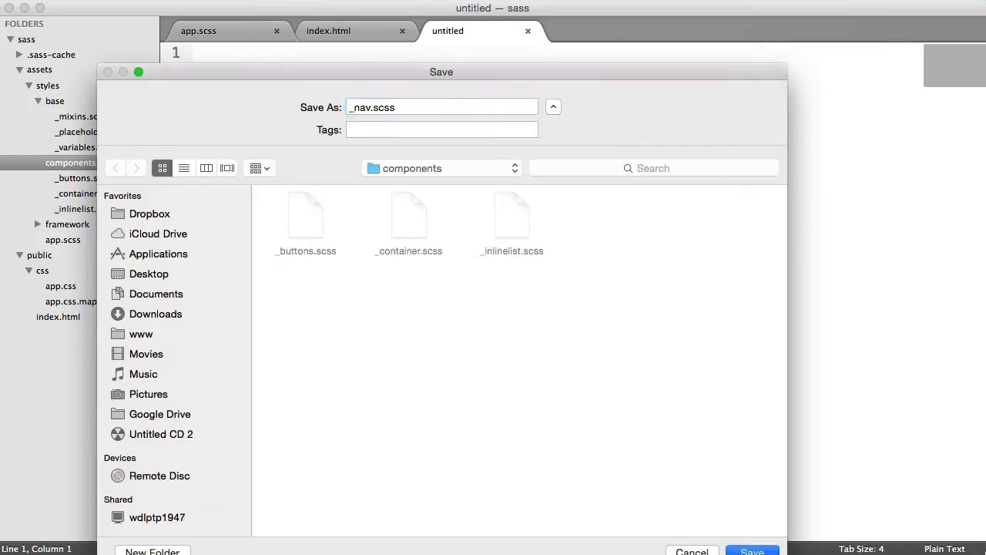
{"action": "left_click", "coordinate": [752, 552]}
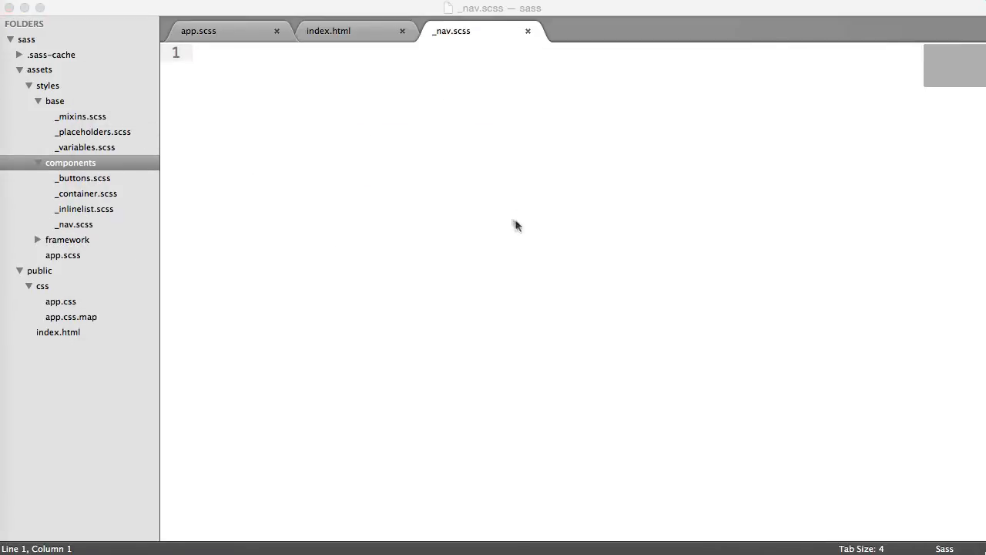
- Write a .top-nav rule with background-color: $nav-bg-color, then move to the variables stylesheet
{"action": "type", "text": ".top-nav"}
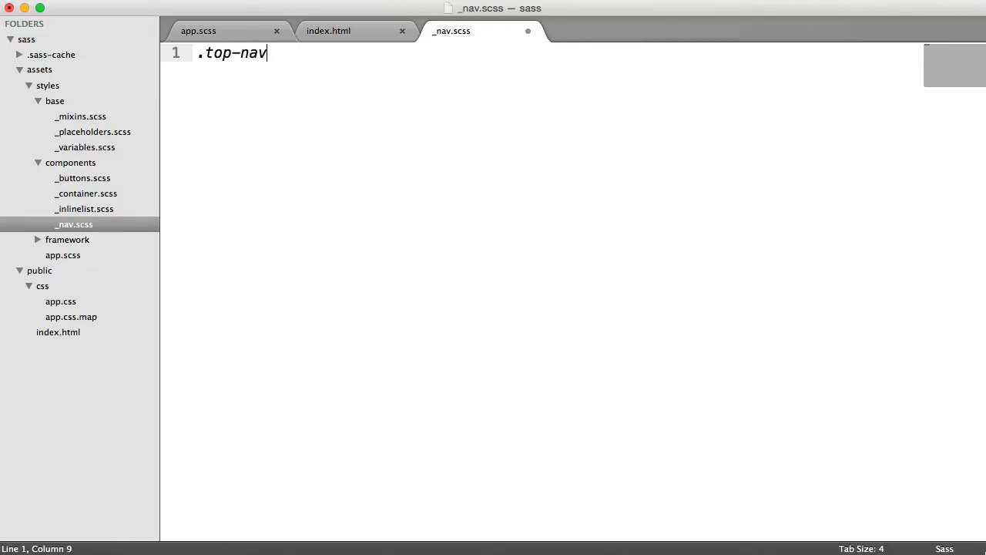
{"action": "type", "text": "{"}
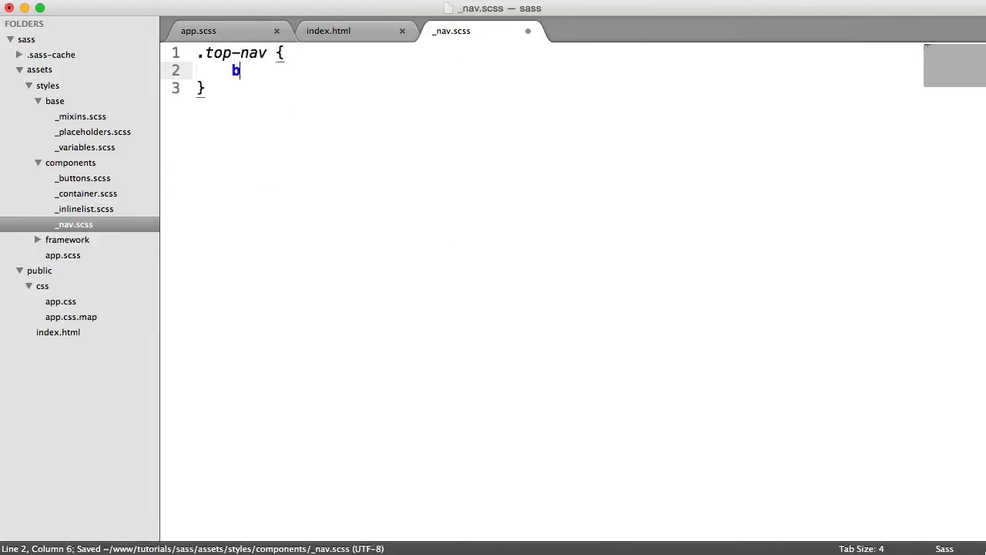
{"action": "type", "text": "ackground-color:"}
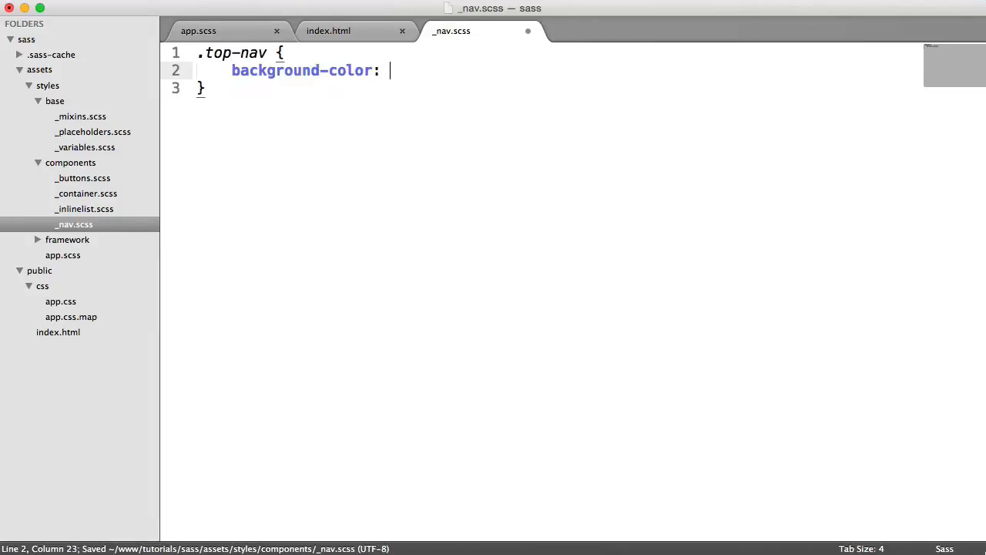
{"action": "type", "text": "$nav-bg-color;"}
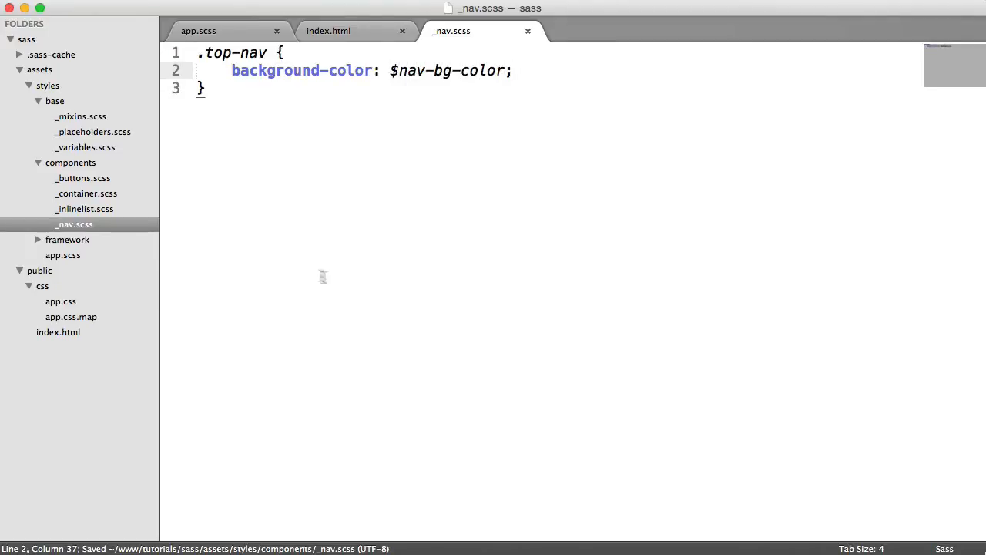
{"action": "left_click", "coordinate": [84, 148]}
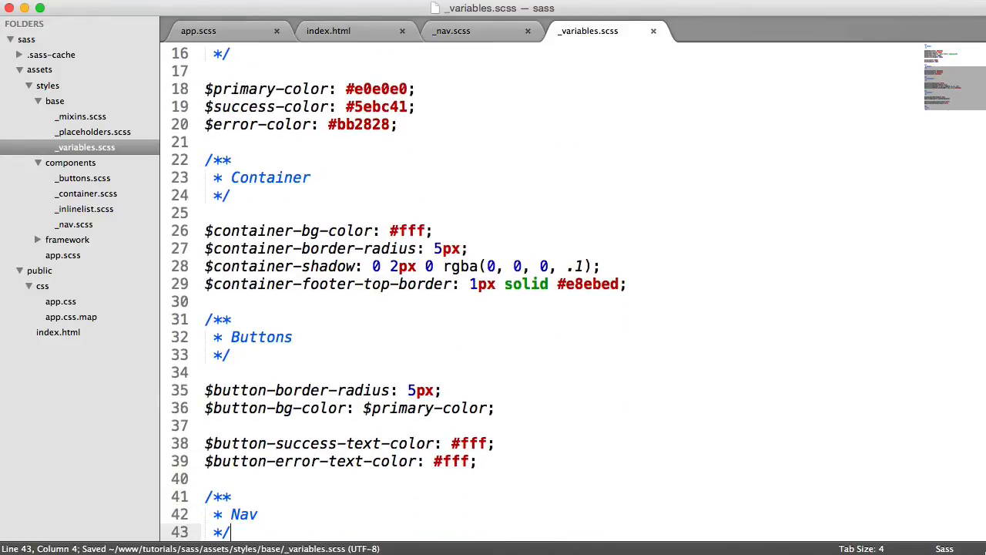
- Define $nav-bg-color: #444 under a Nav section, then duplicate it for the text and link colour variables
{"action": "type", "text": "$nav-bg"}
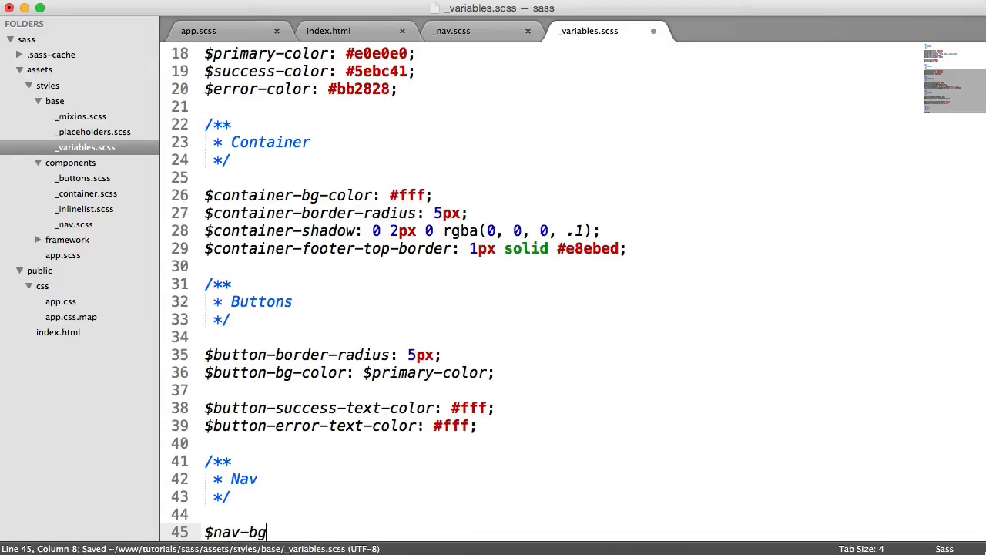
{"action": "type", "text": "-color:"}
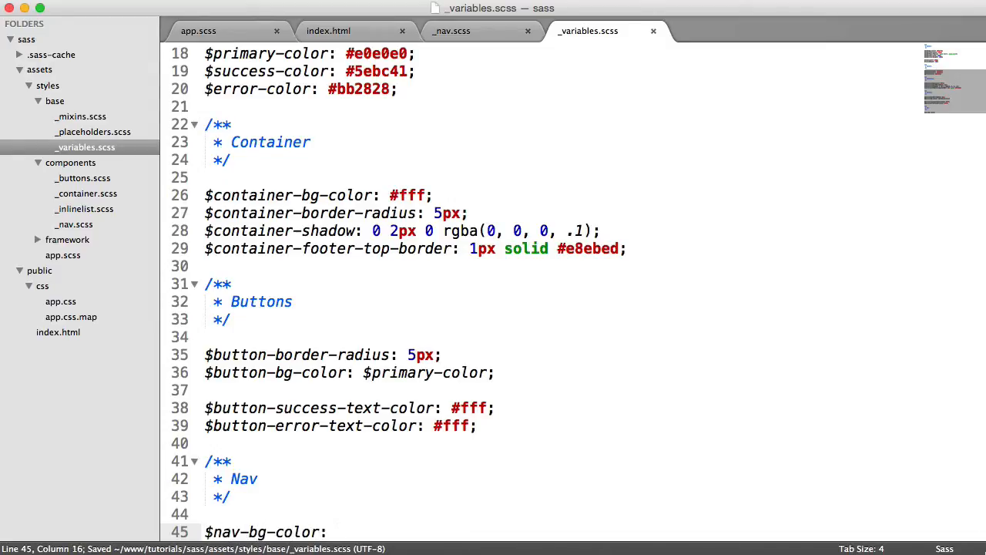
{"action": "mouse_move", "coordinate": [388, 484]}
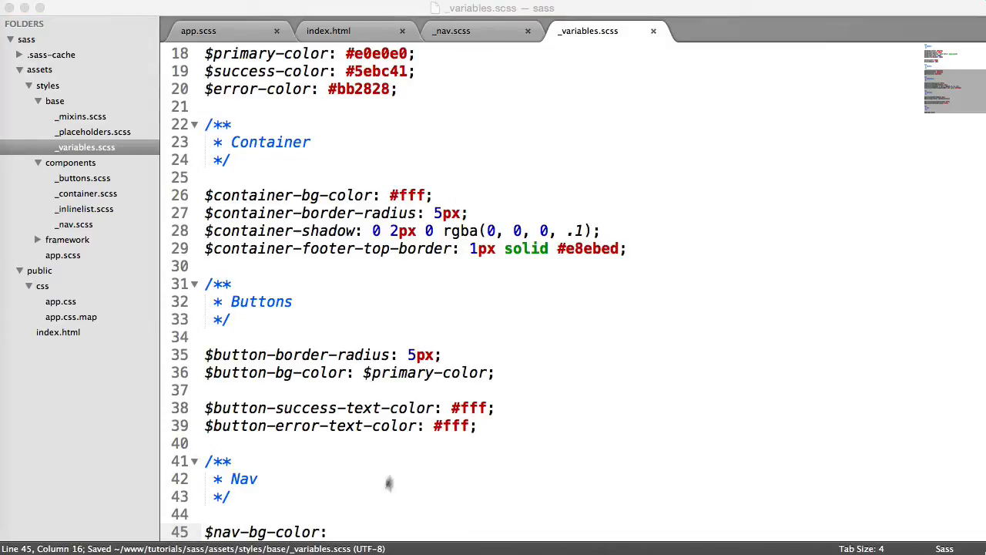
{"action": "type", "text": "#44"}
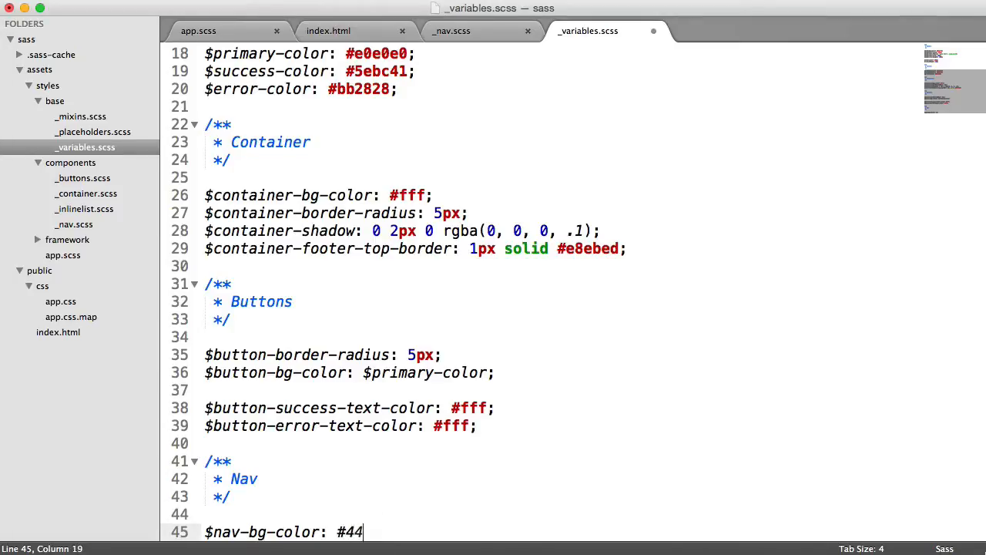
{"action": "type", "text": "4;"}
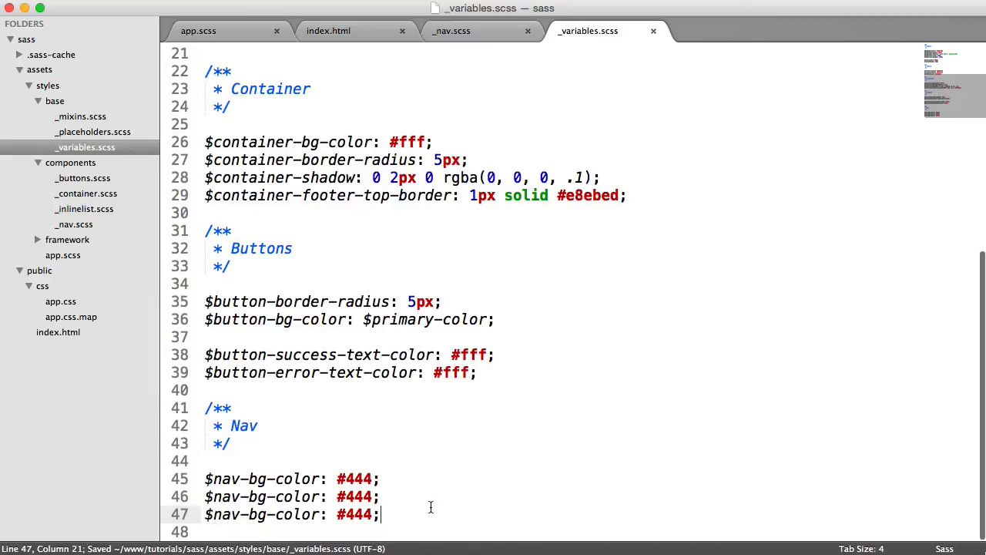
{"action": "left_click", "coordinate": [259, 497]}
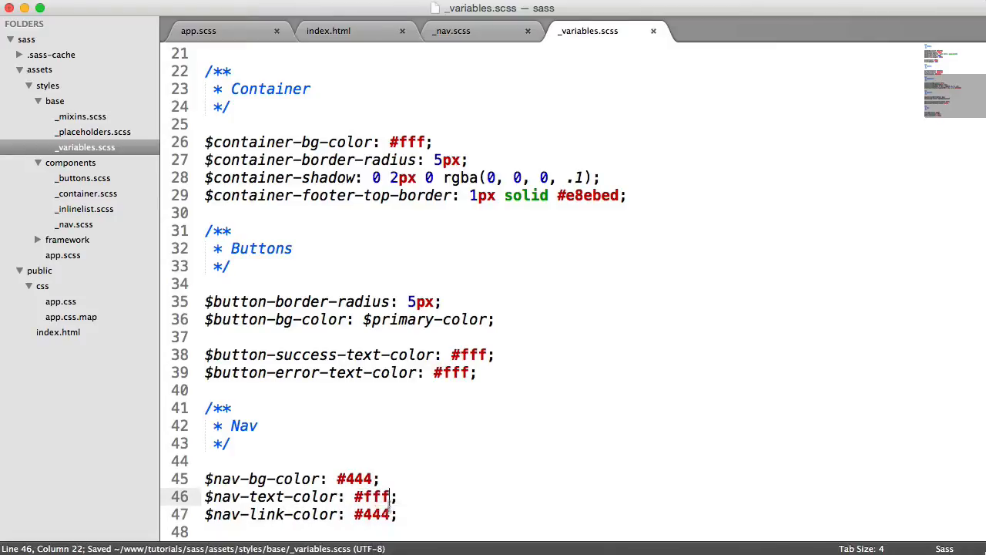
{"action": "type", "text": "666"}
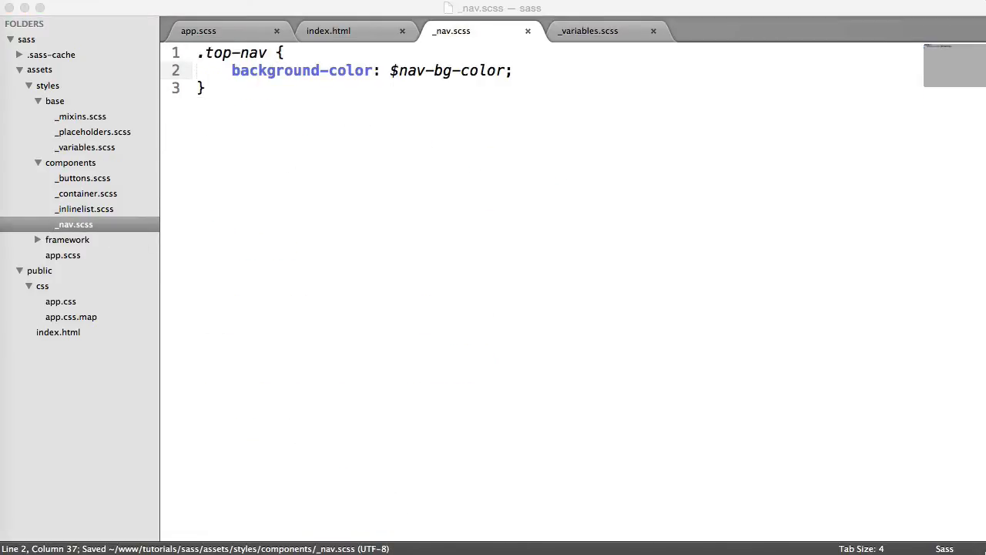
- Give .top-nav a 60px height, color: $nav-text-color and margin-bottom: 20px
{"action": "type", "text": "height: 60px;"}
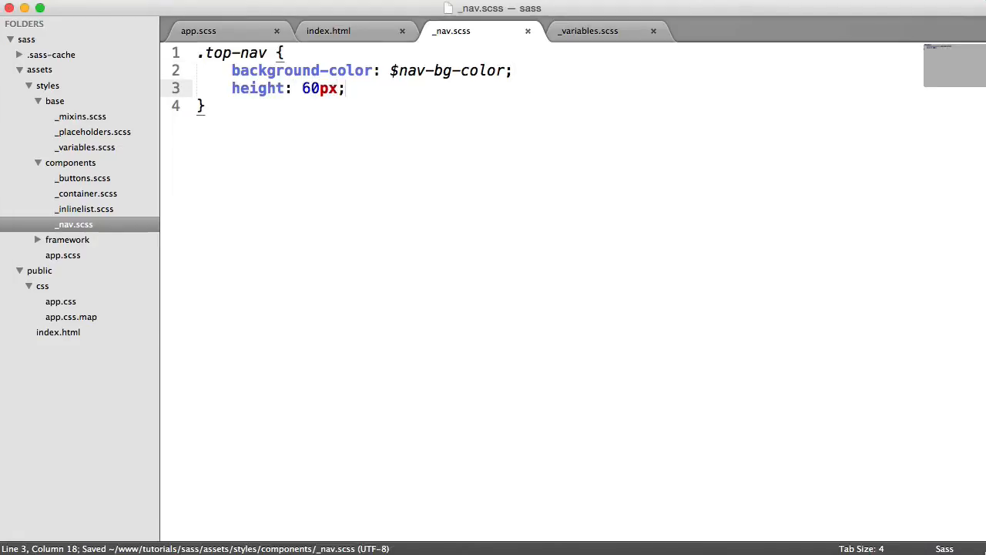
{"action": "type", "text": "color"}
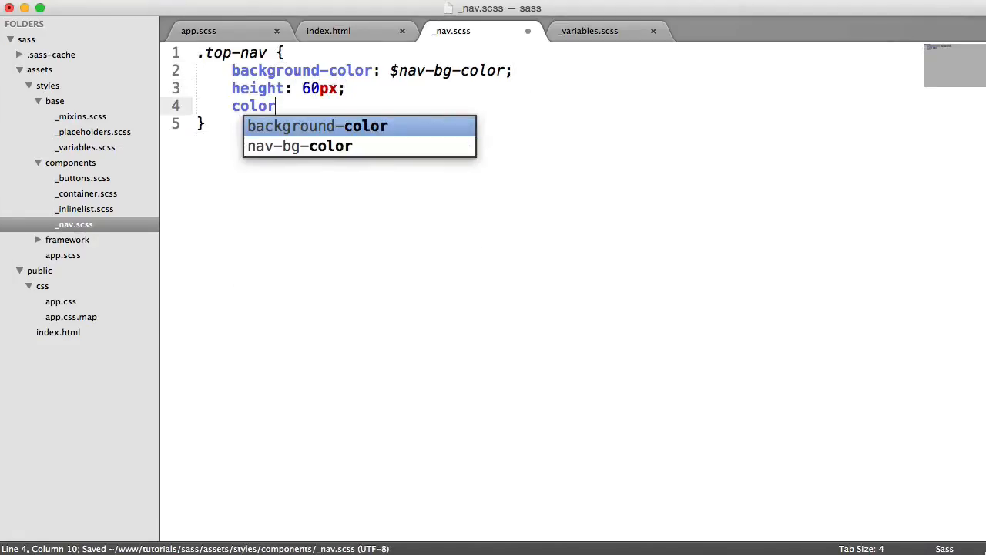
{"action": "type", "text": ": $"}
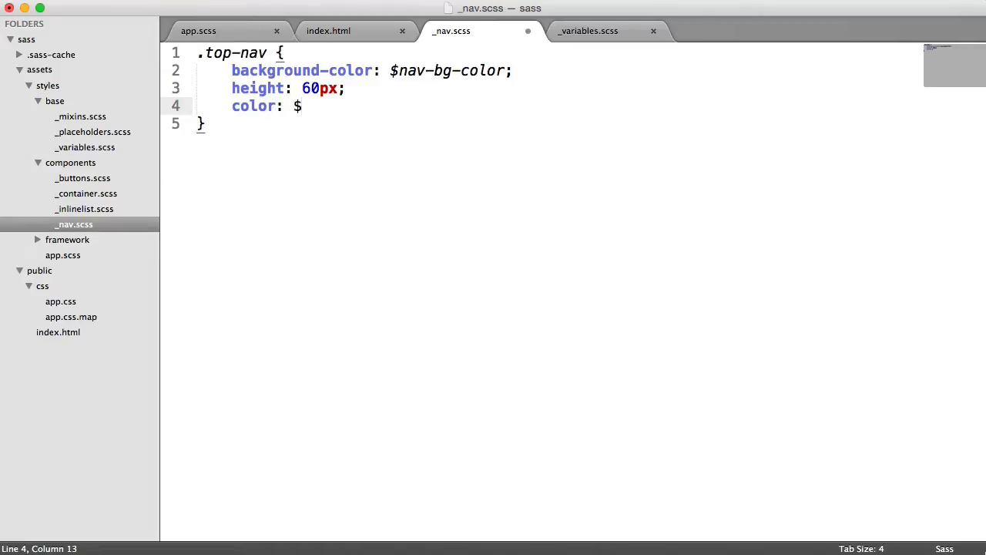
{"action": "type", "text": "nav-text-"}
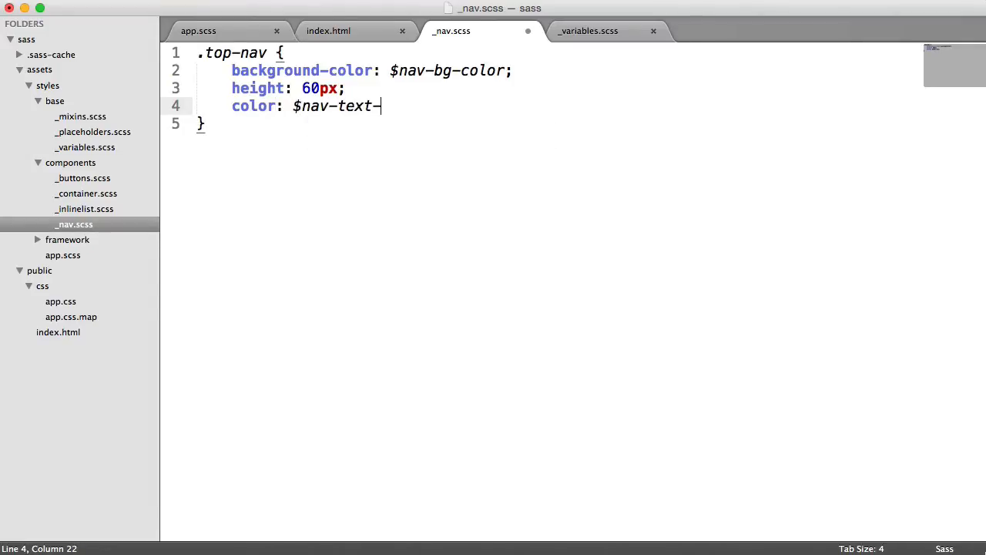
{"action": "type", "text": "-color;"}
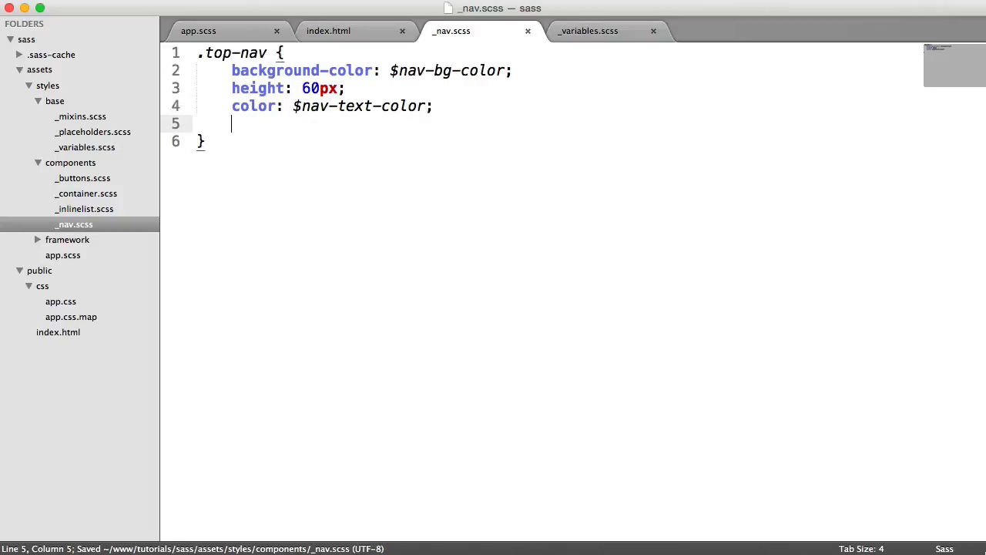
{"action": "type", "text": "margn"}
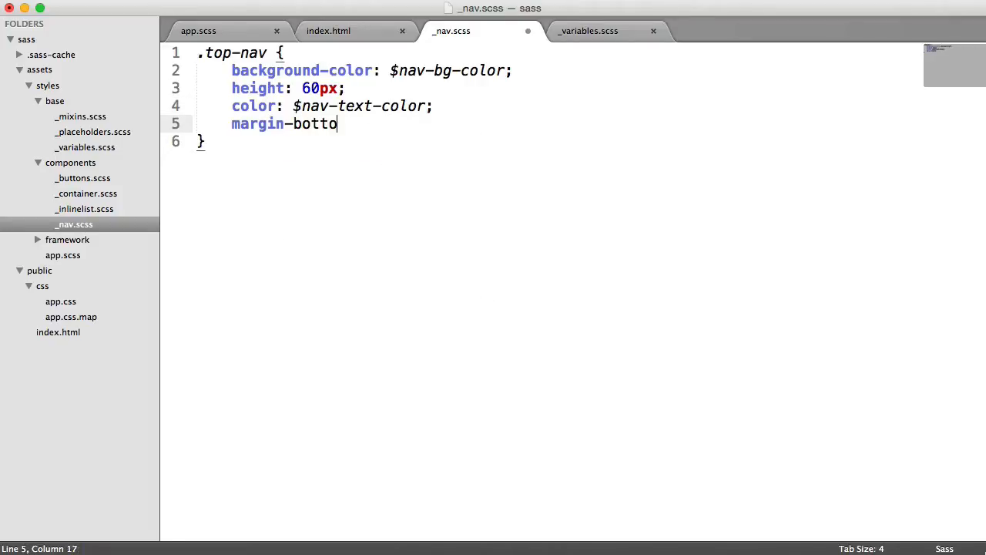
{"action": "type", "text": "m: 20px;"}
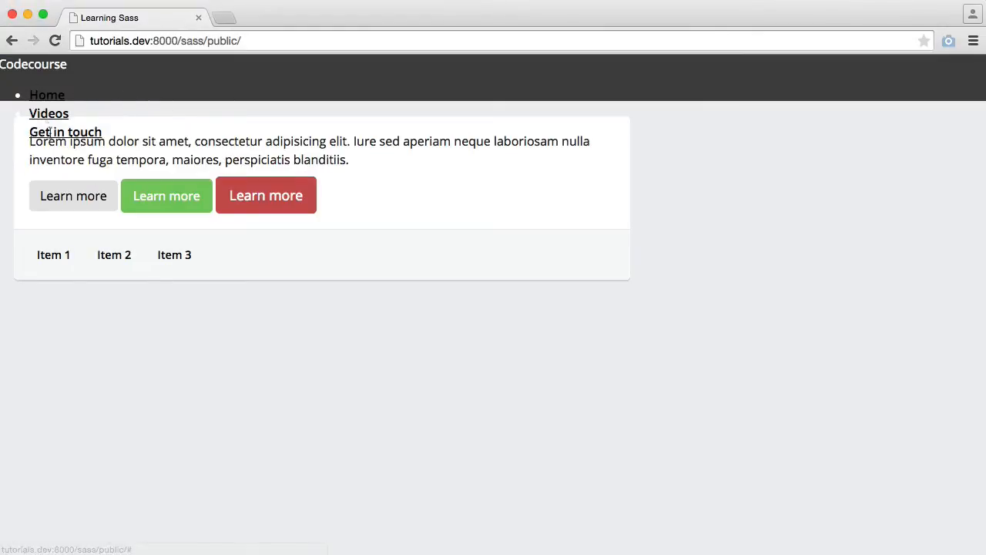
{"action": "mouse_move", "coordinate": [55, 122]}
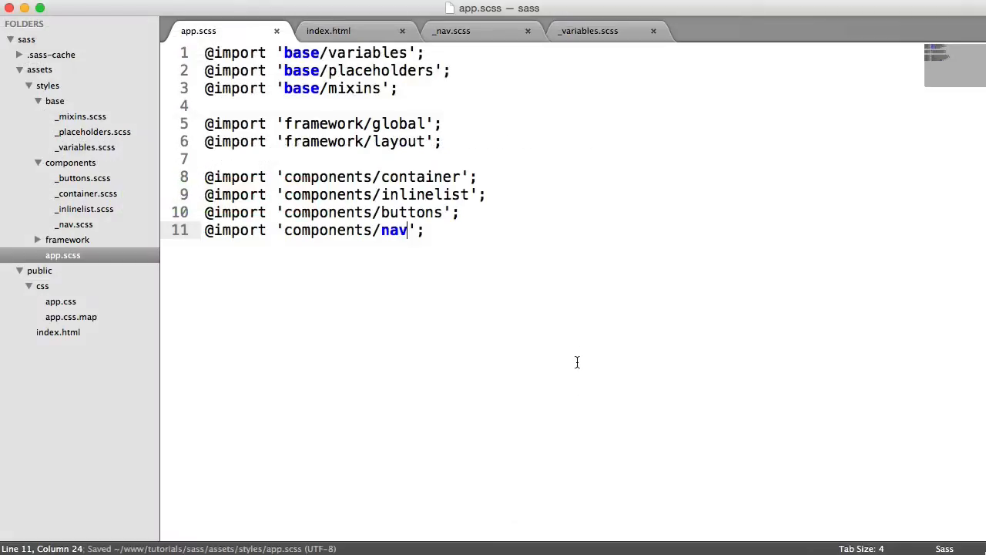
- Add a nested .logo rule floated left with 60px line-height and 20px left margin
{"action": "left_click", "coordinate": [328, 31]}
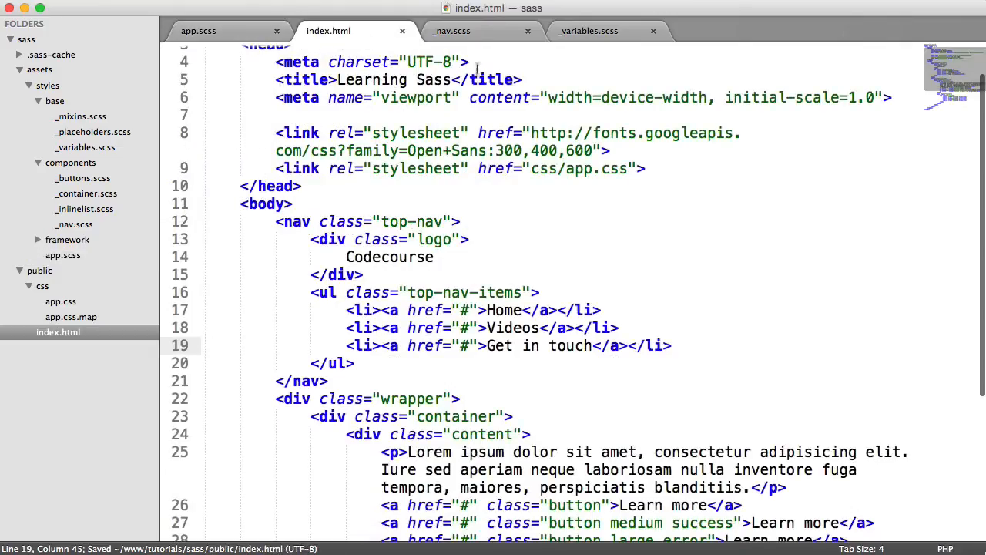
{"action": "left_click", "coordinate": [449, 31]}
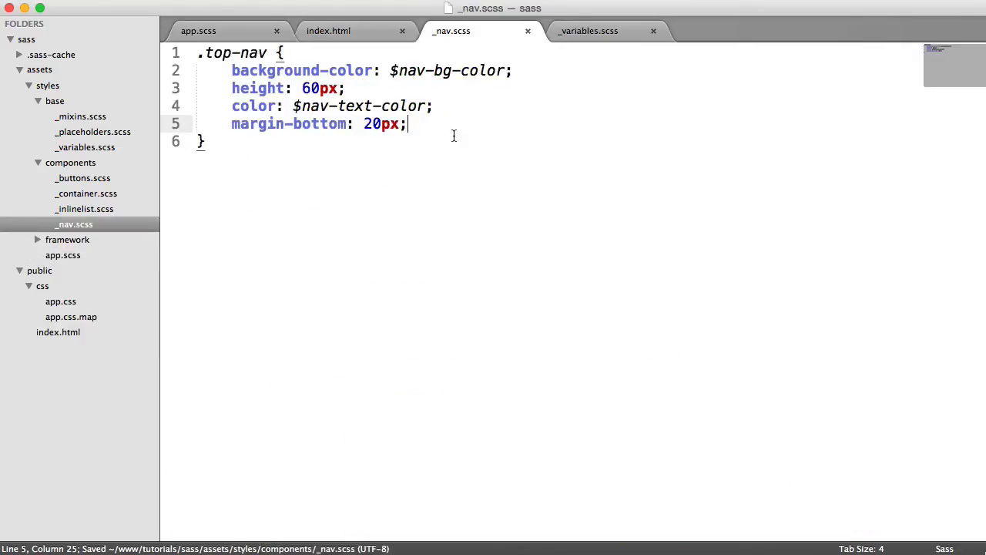
{"action": "key", "text": "Enter"}
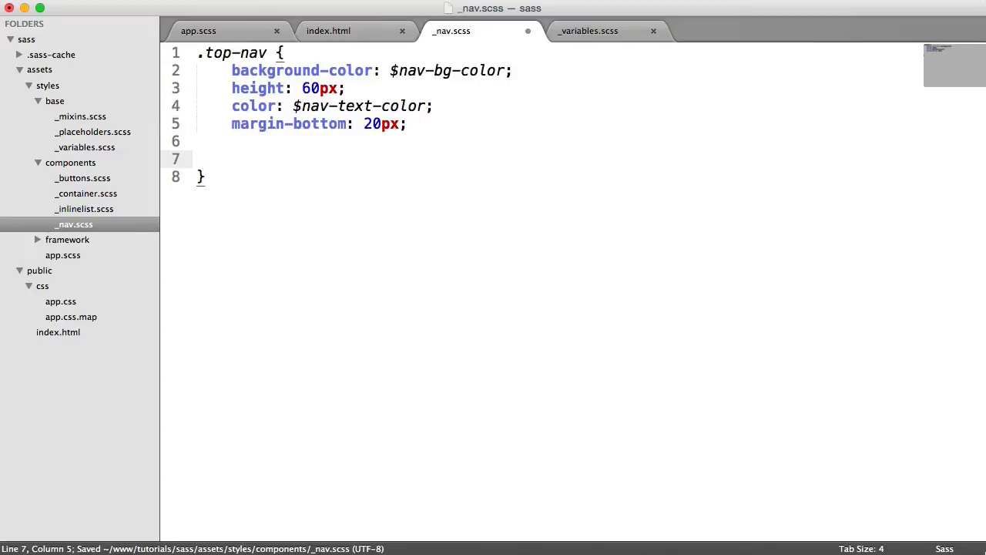
{"action": "type", "text": ".logo {"}
{"action": "type", "text": "float: left;"}
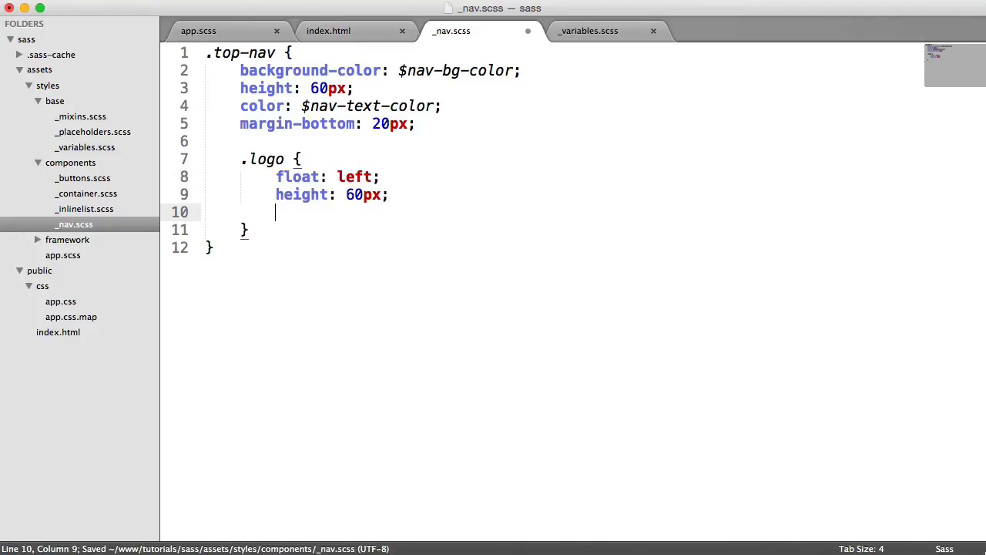
{"action": "type", "text": "line-height: 60px;"}
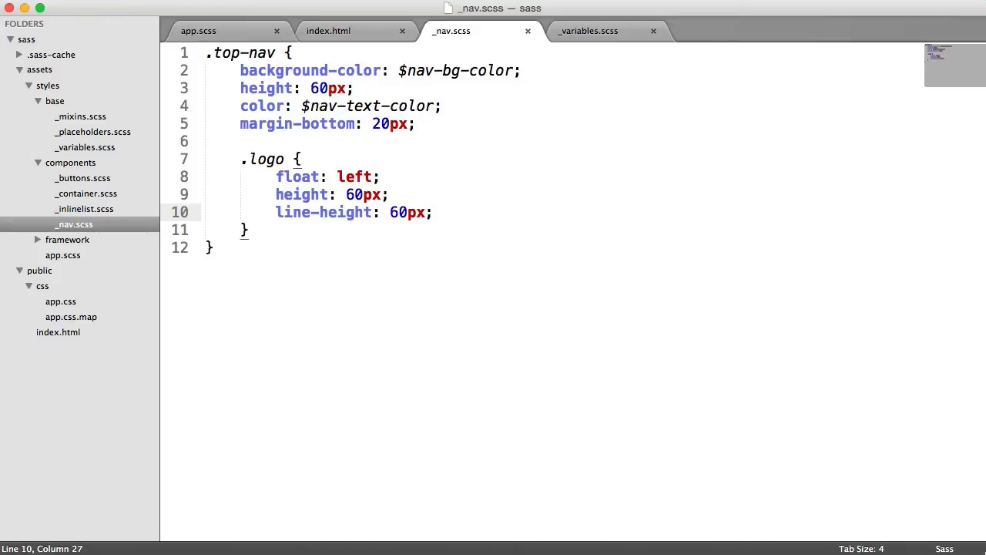
{"action": "type", "text": "margin-left"}
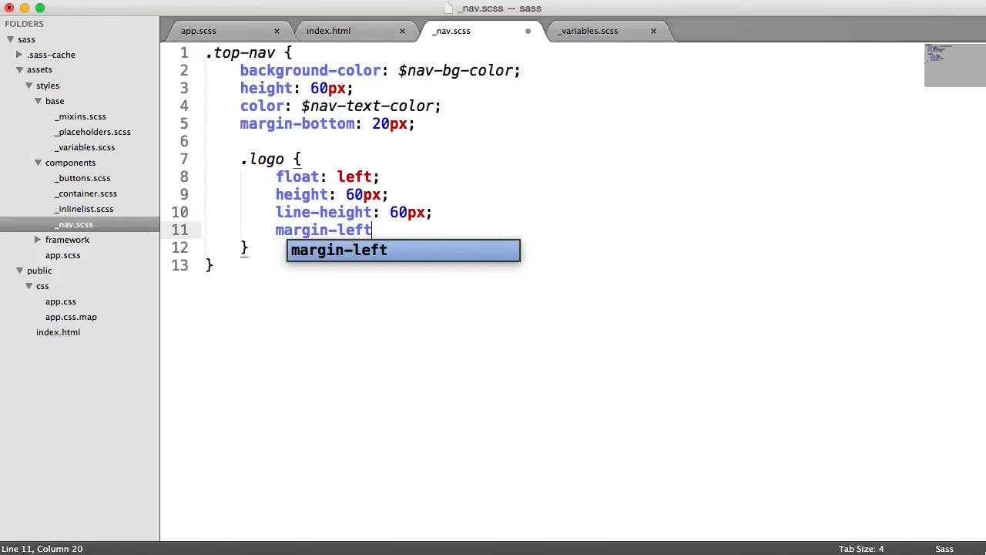
{"action": "type", "text": ": 20px;"}
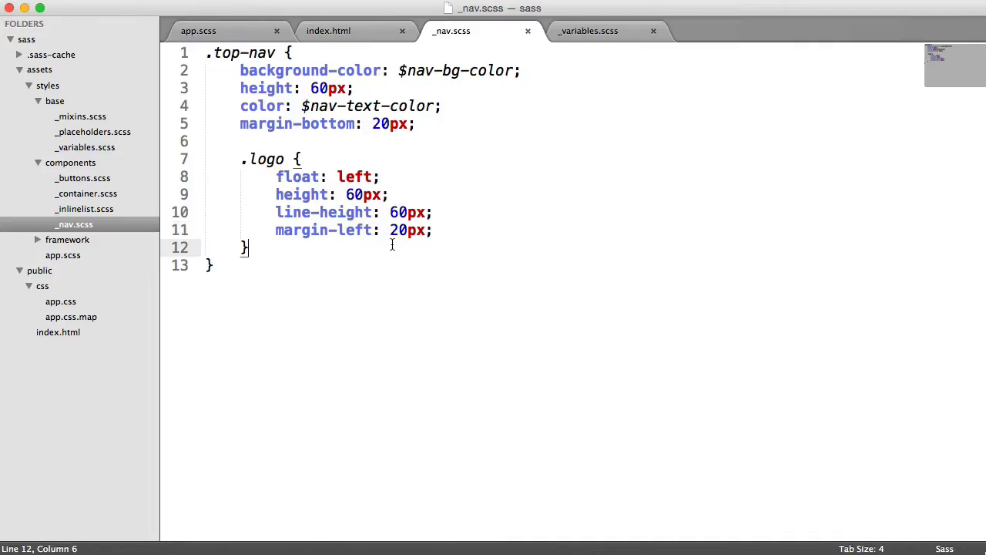
{"action": "type", "text": ".top-nav-i"}
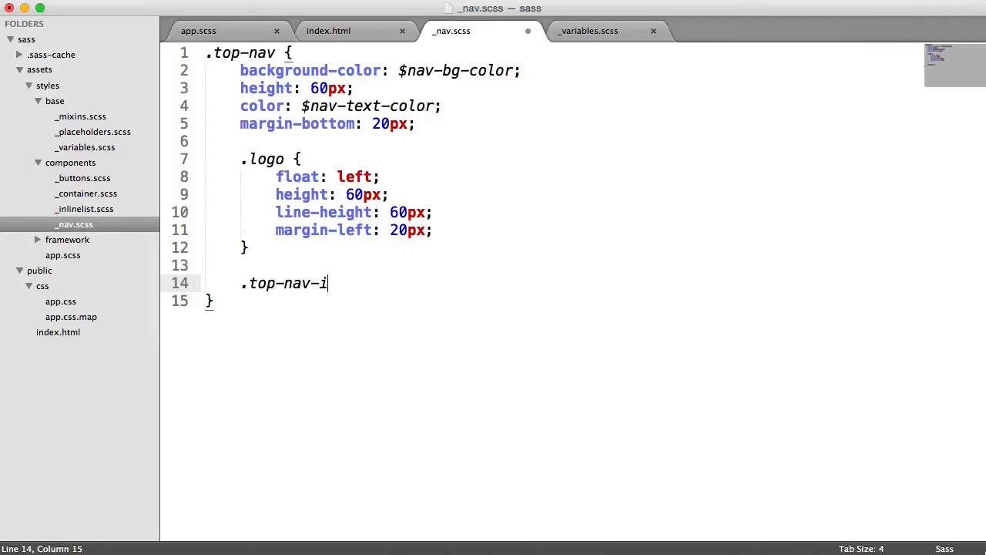
{"action": "type", "text": "tems {"}
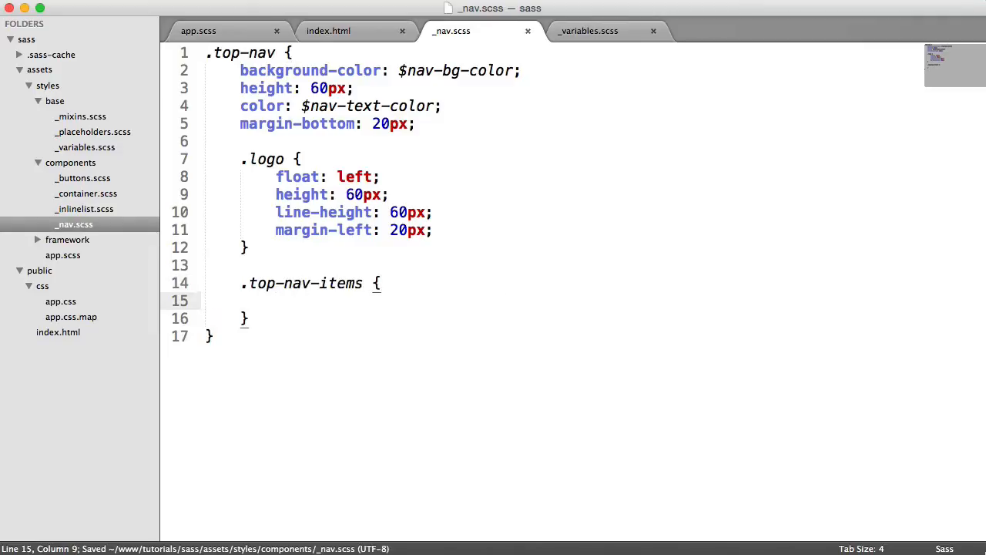
{"action": "type", "text": "@e"}
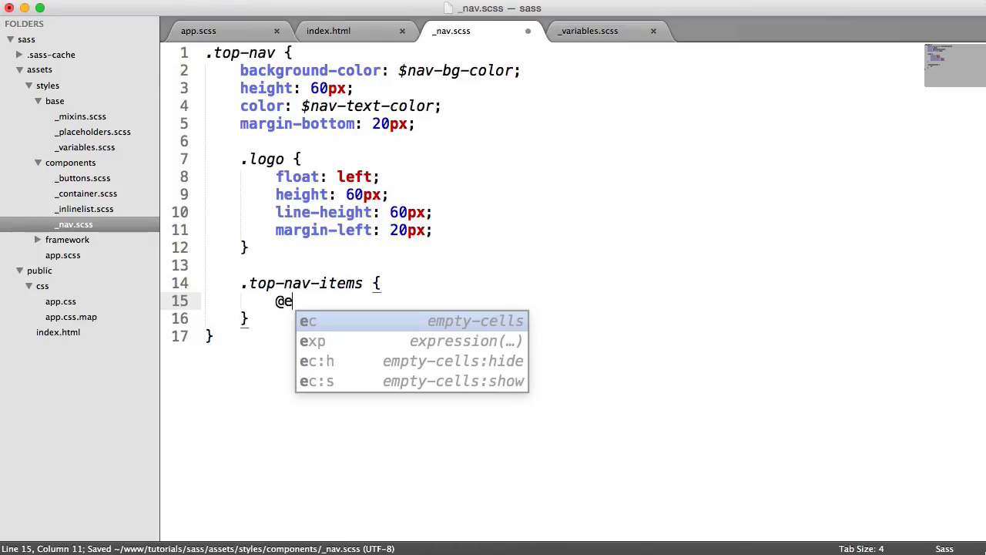
{"action": "type", "text": "xtend %inl"}
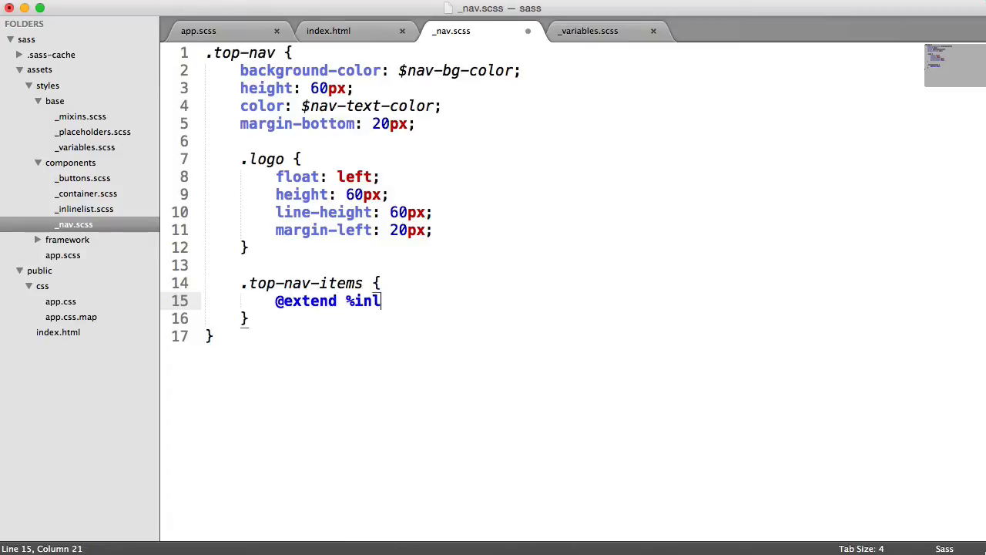
{"action": "left_click", "coordinate": [93, 132]}
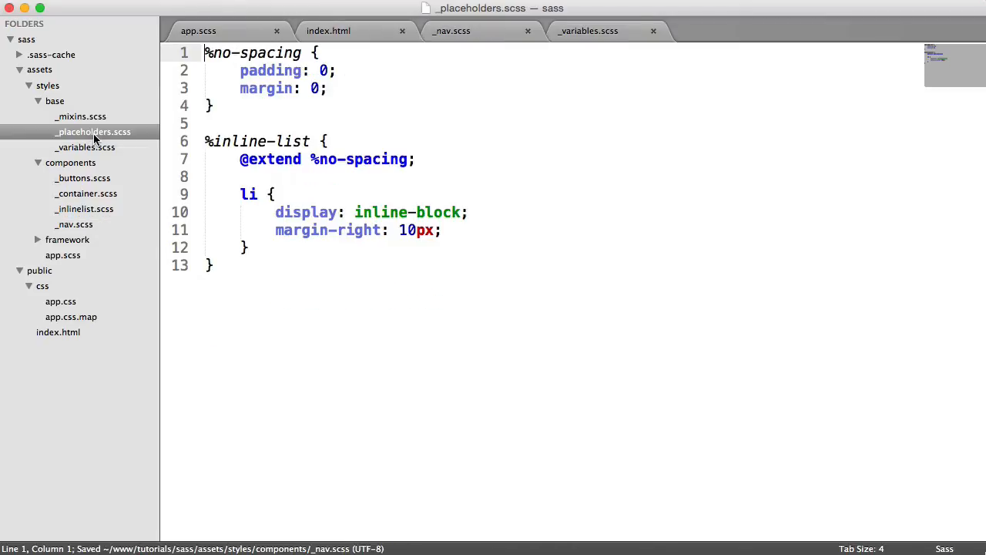
{"action": "left_click", "coordinate": [92, 132]}
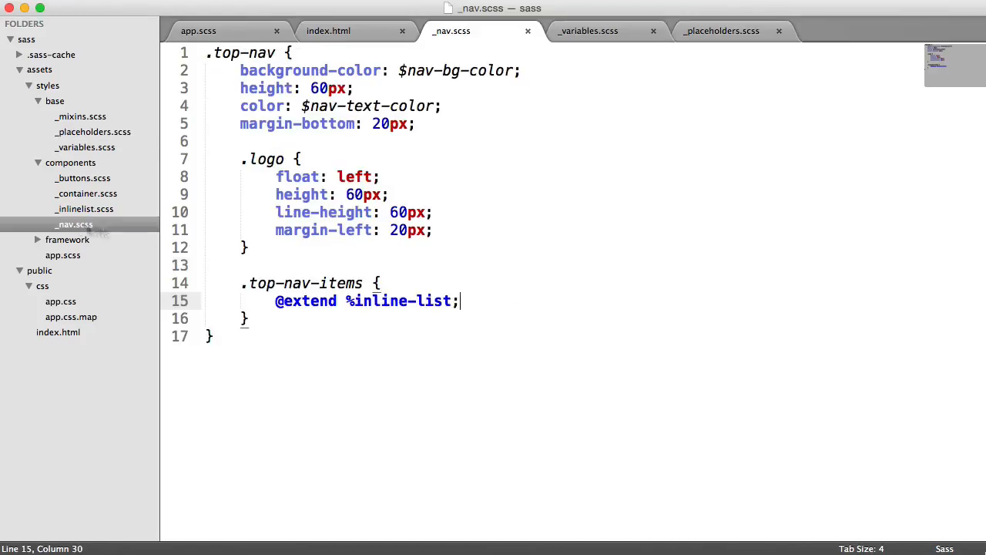
- Give .top-nav-items float left, 60px line-height, 40px left margin and .9 font-size
{"action": "type", "text": "float: left;"}
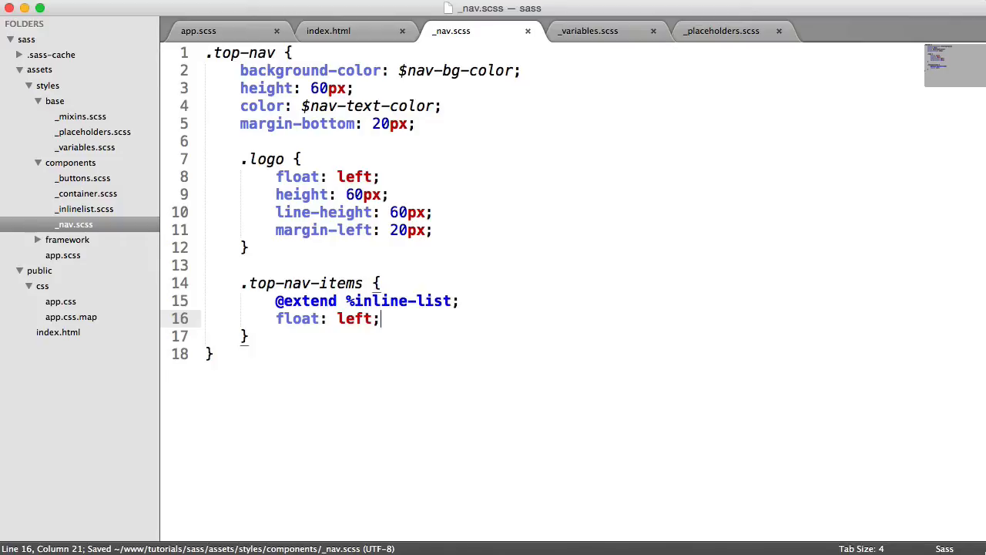
{"action": "type", "text": "line-height: 60px;"}
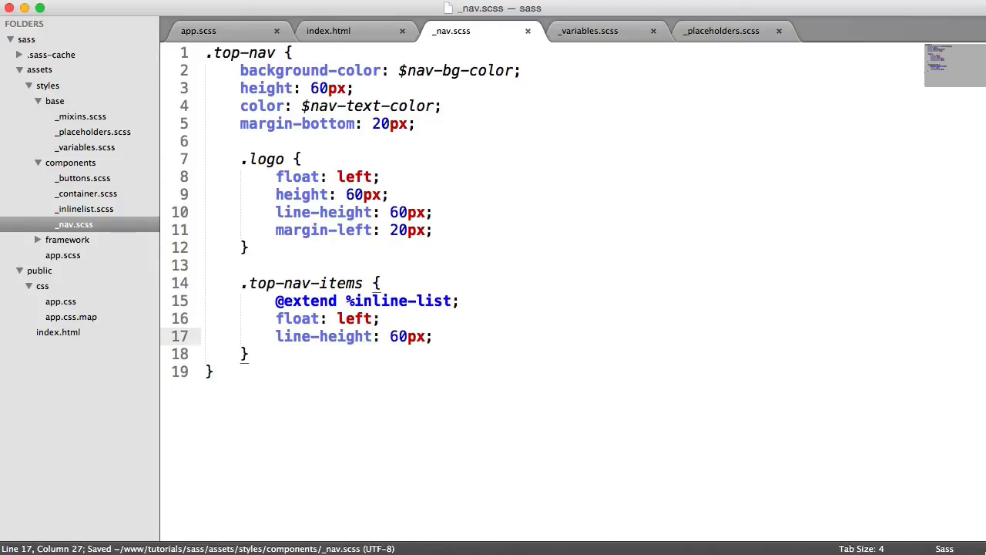
{"action": "type", "text": "margin-"}
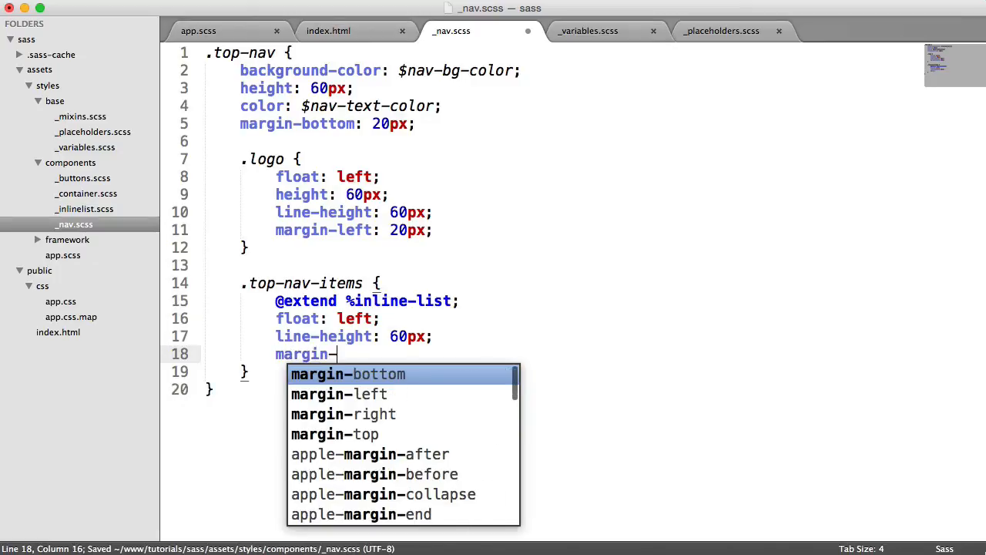
{"action": "type", "text": "left: 40px;"}
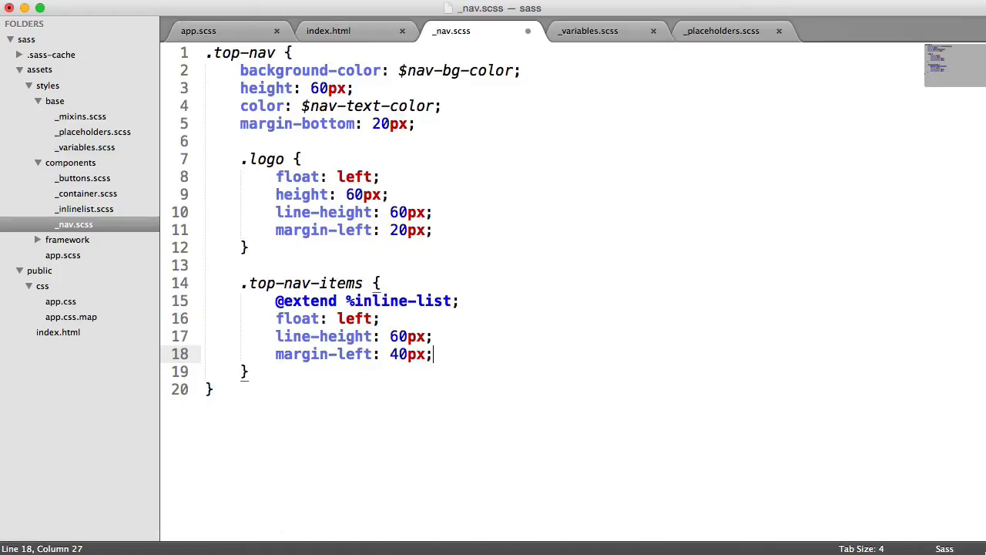
{"action": "type", "text": "font-"}
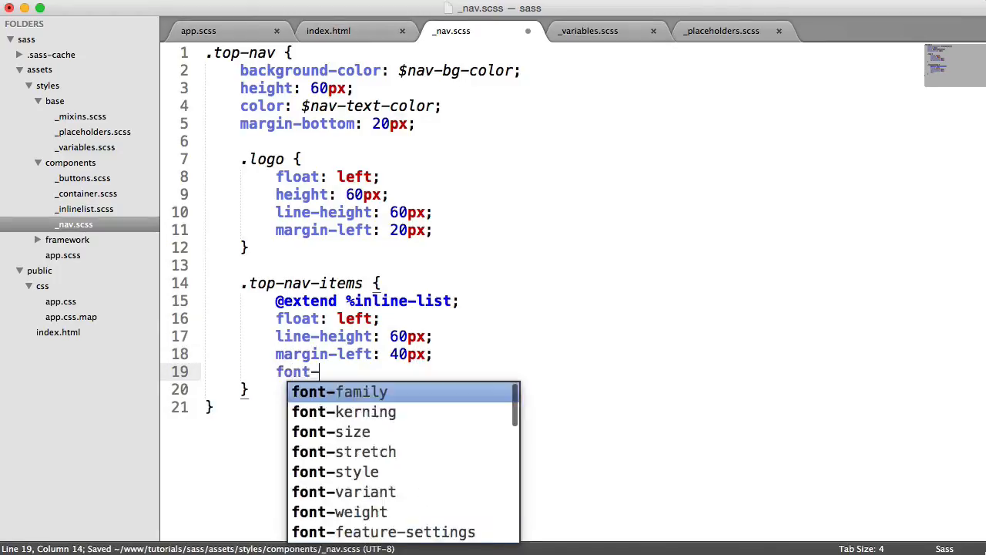
{"action": "type", "text": "size: .9em;"}
{"action": "type", "text": "a {"}
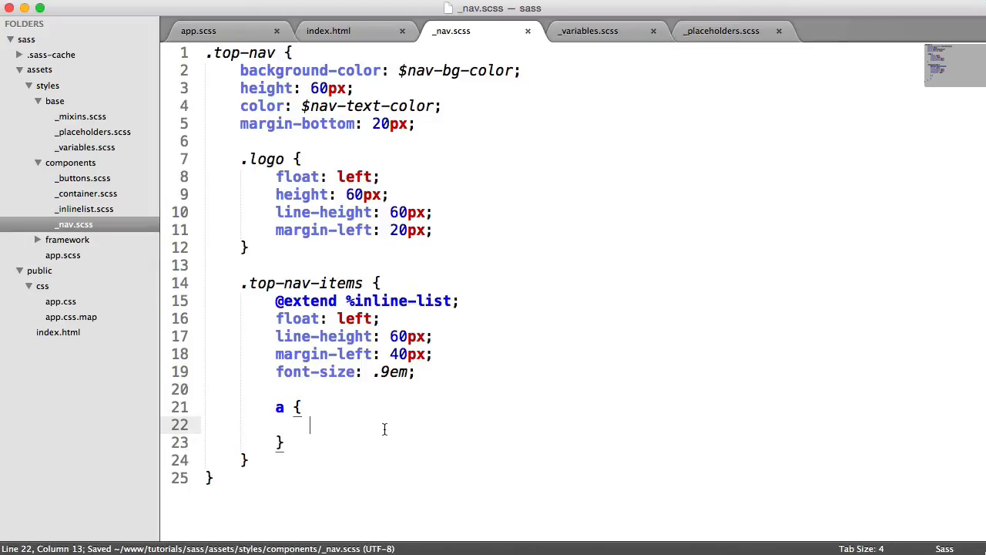
- Add a nested a rule with display: block, height: 60px and padding: 0 20px
{"action": "type", "text": "display: block;"}
{"action": "type", "text": "height: 60px;"}
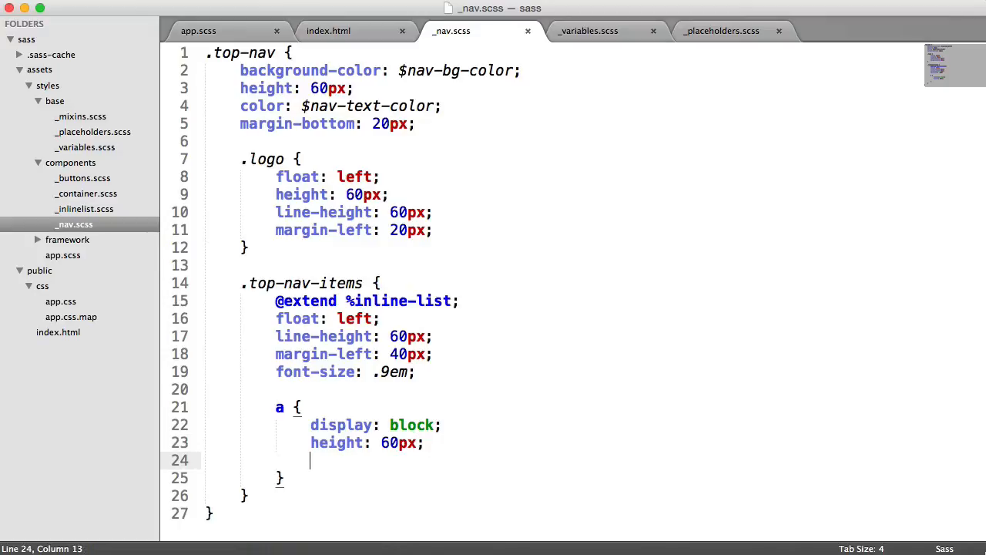
{"action": "type", "text": "padding: 0"}
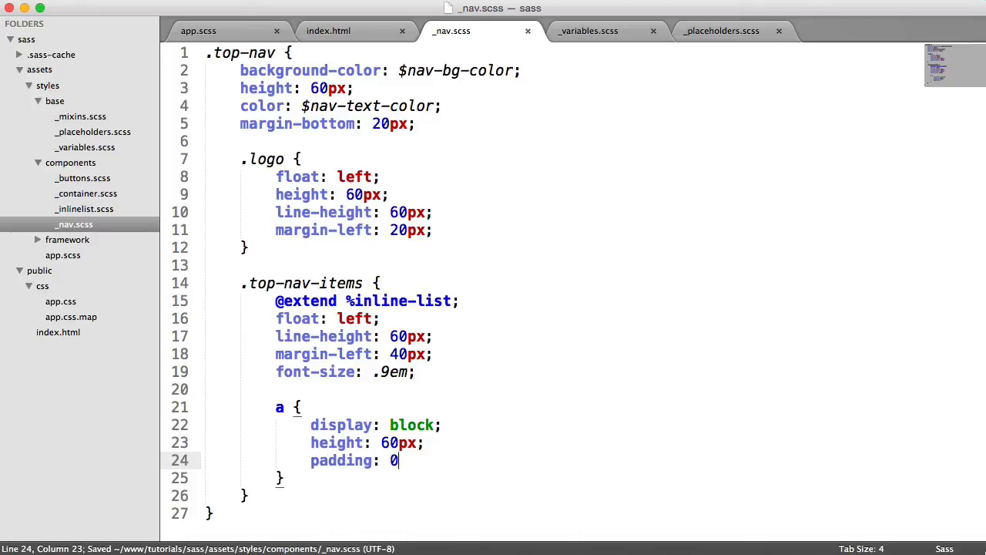
{"action": "type", "text": "20px;"}
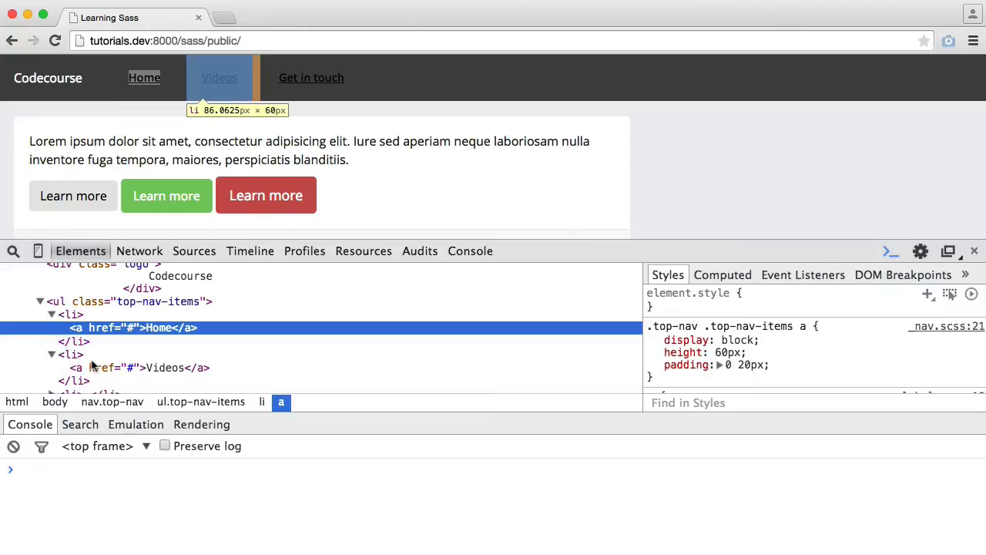
- Select the Home anchor in Chrome DevTools to view its block display, height and padding
{"action": "left_click", "coordinate": [166, 367]}
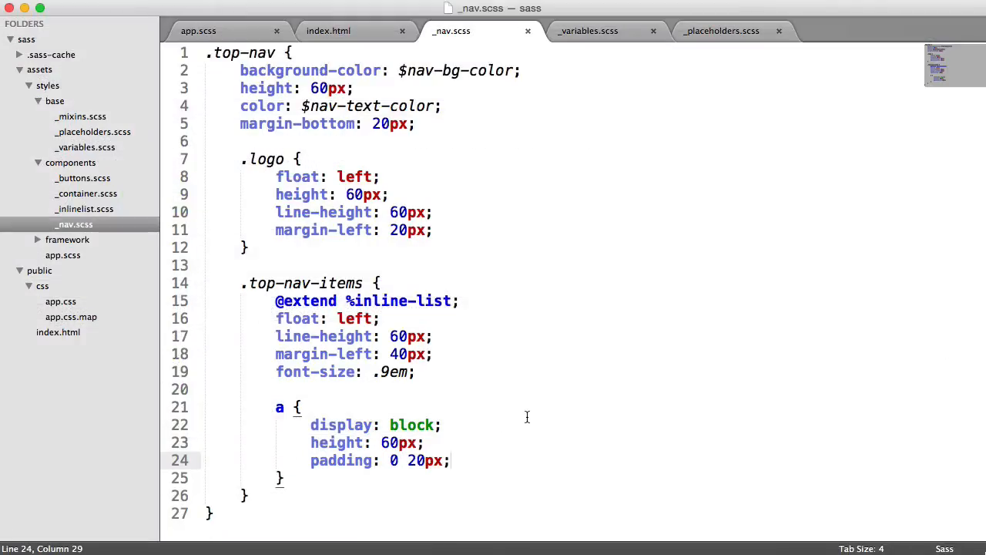
- Give the nav anchors color: $nav-link-color, font-weight: 400 and text-decoration: none
{"action": "type", "text": "color:"}
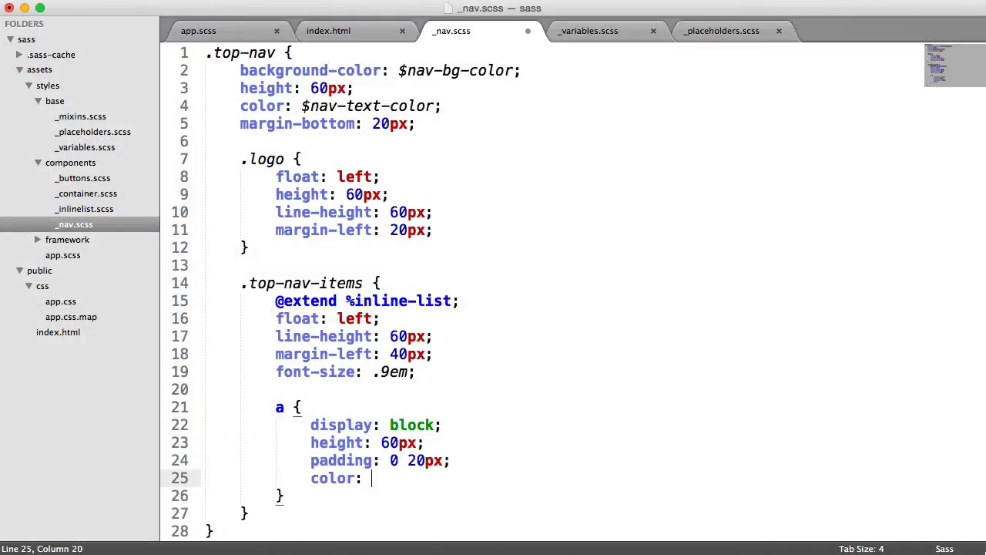
{"action": "type", "text": "$nav-"}
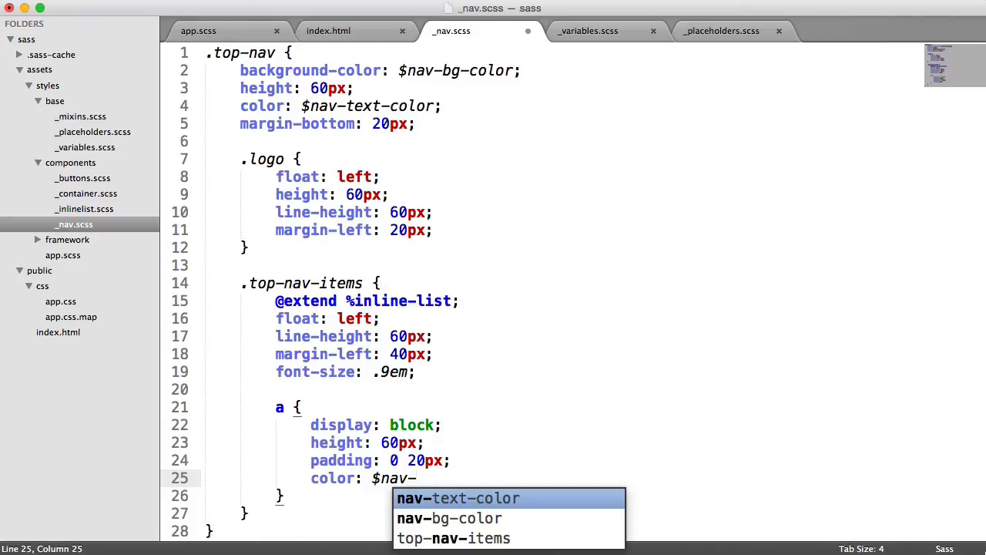
{"action": "type", "text": "t"}
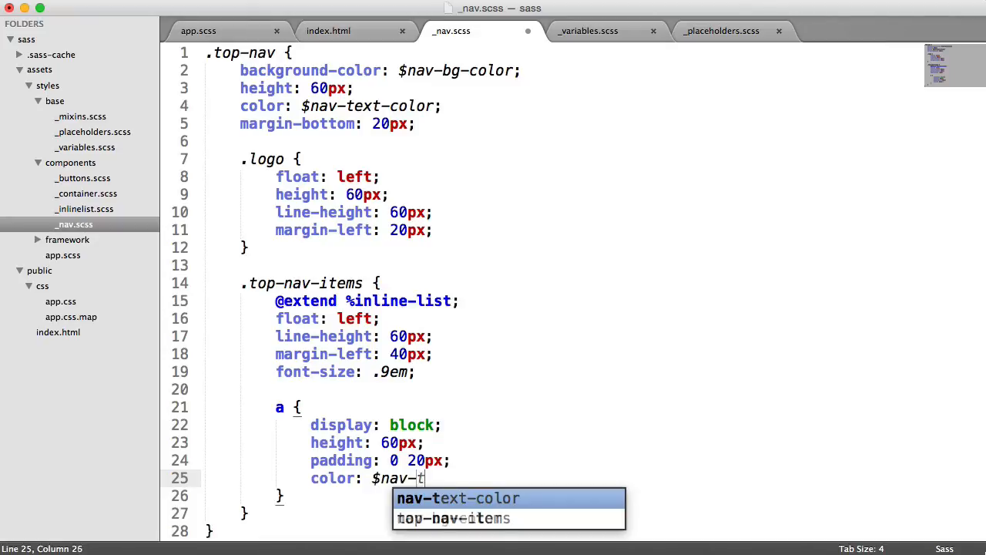
{"action": "type", "text": "link-"}
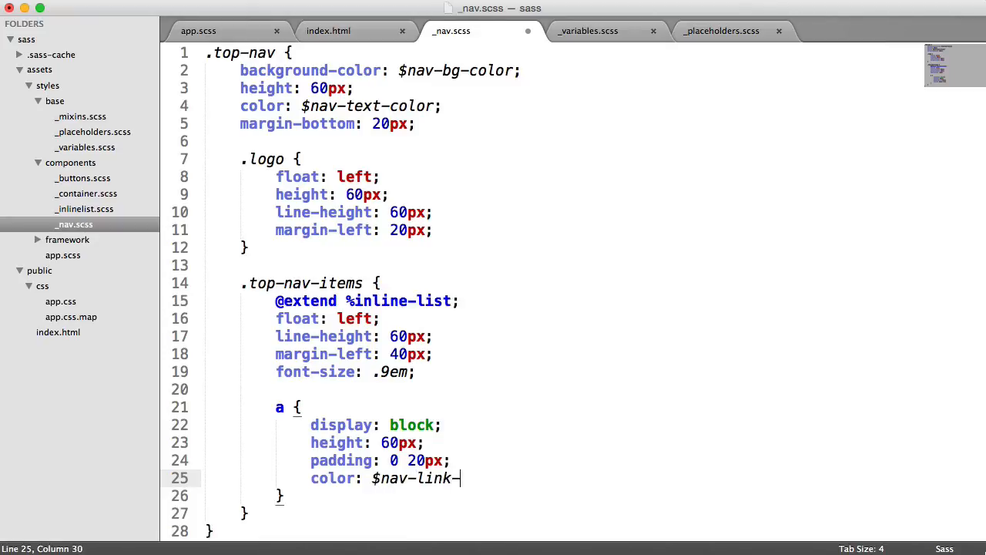
{"action": "type", "text": "color;"}
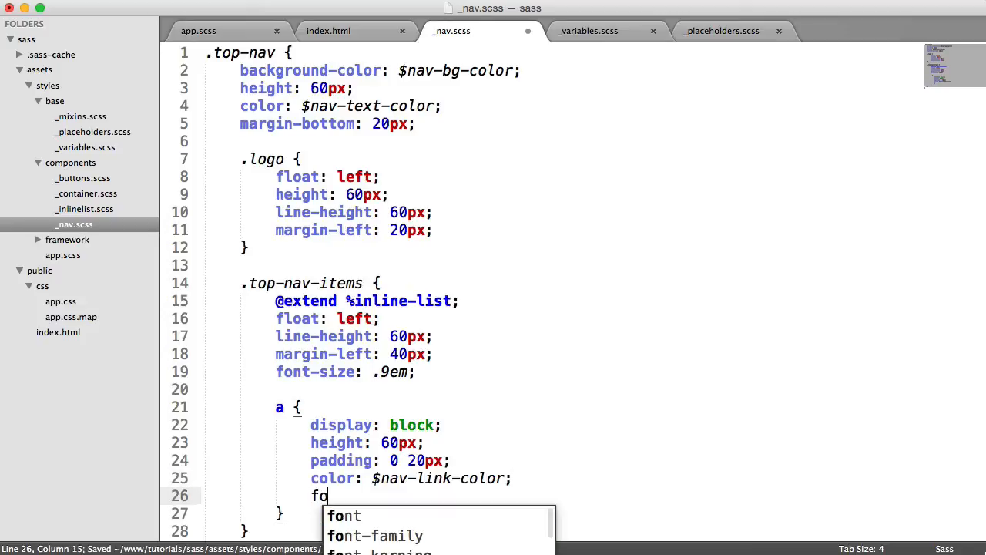
{"action": "type", "text": "nt-weight: 400"}
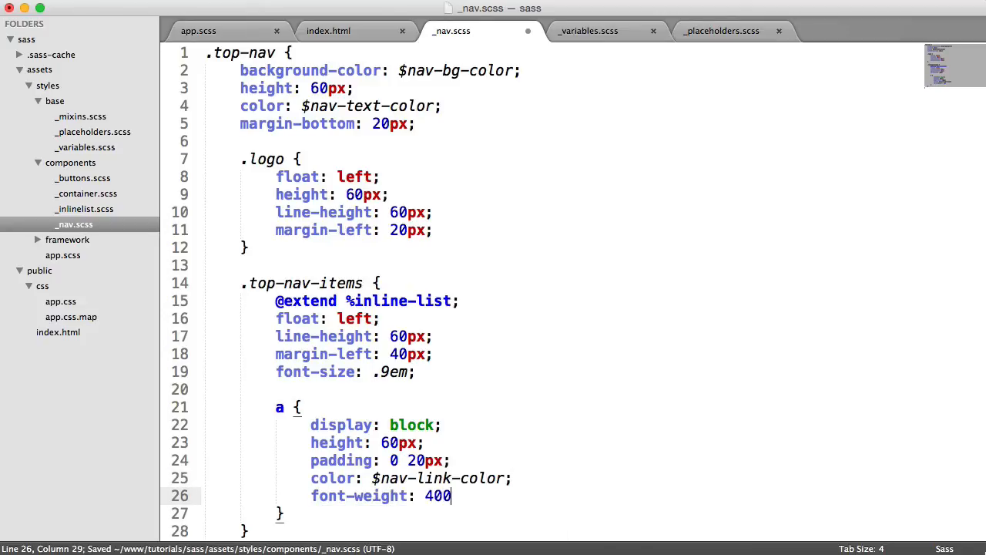
{"action": "type", "text": "ext"}
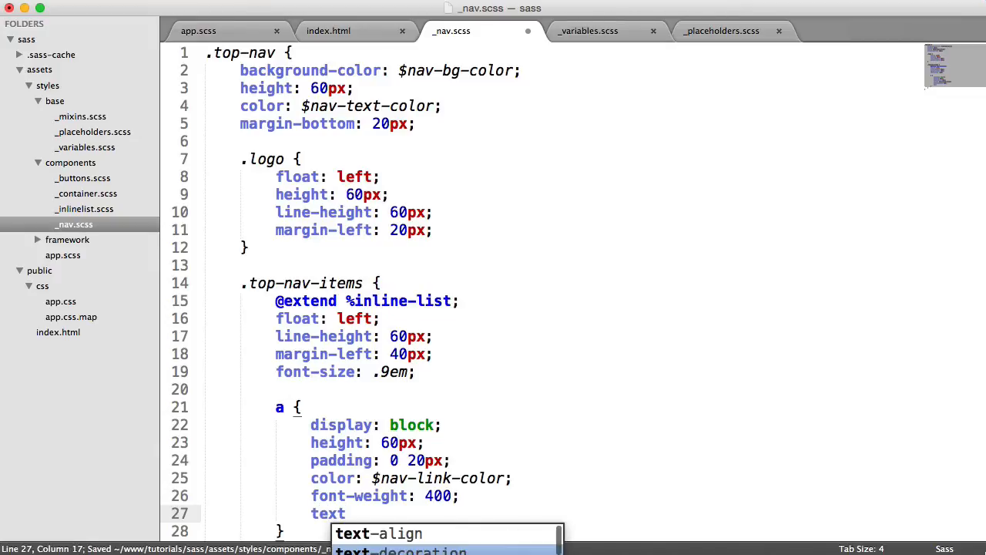
{"action": "type", "text": "-decoration: none;"}
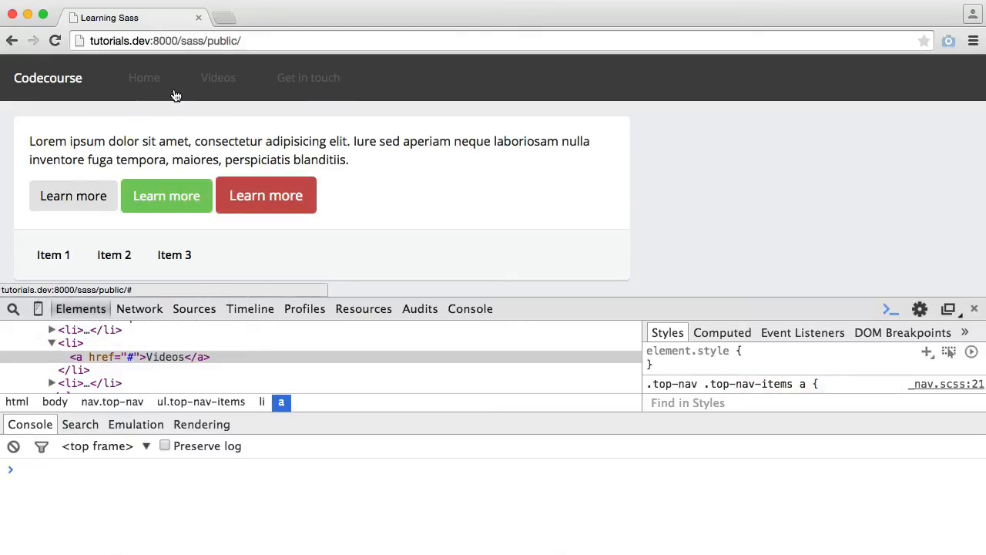
{"action": "mouse_move", "coordinate": [131, 69]}
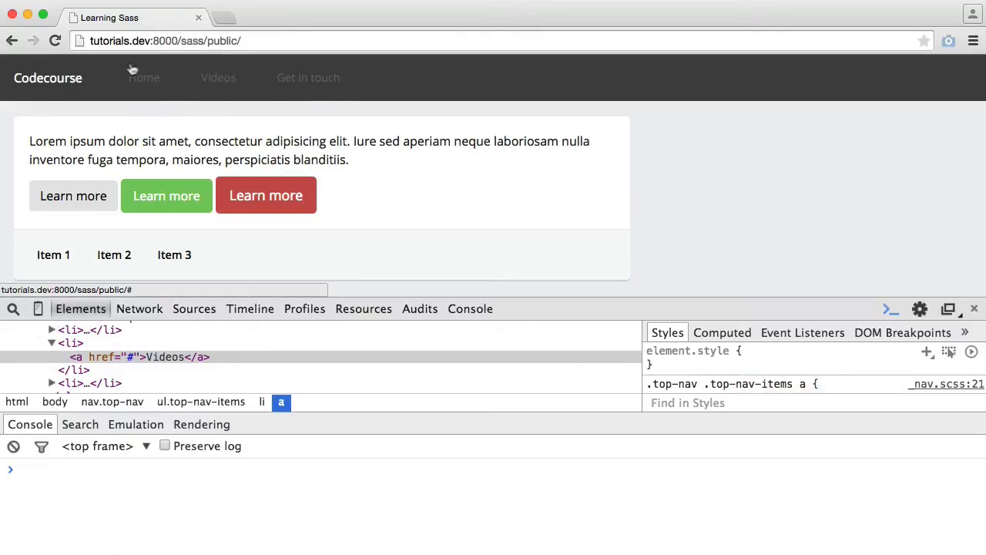
{"action": "mouse_move", "coordinate": [154, 91]}
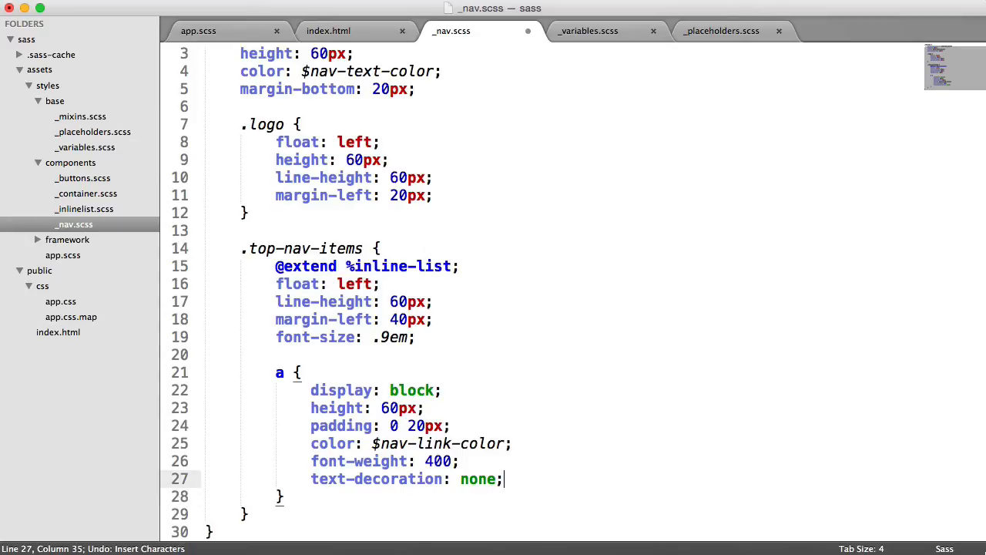
- Save, add an &:hover rule with color: #fff, and check the transition mixin in _mixins.scss
{"action": "key", "text": "cmd+s"}
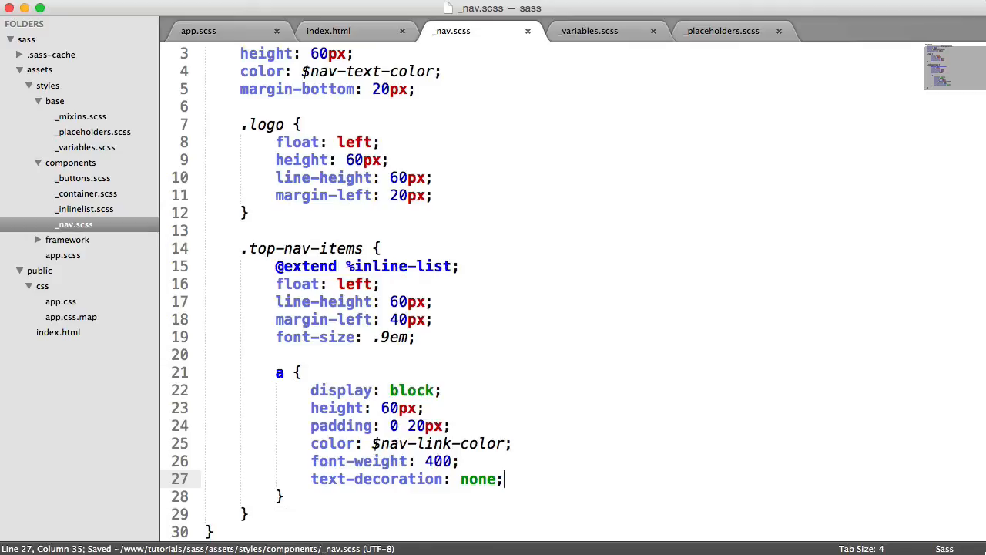
{"action": "type", "text": "&:hover {"}
{"action": "type", "text": "color:"}
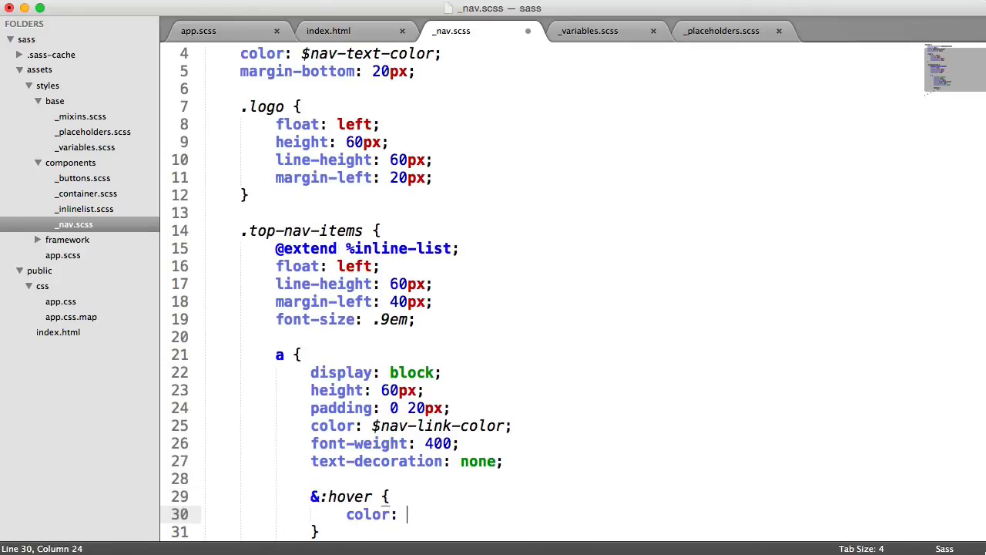
{"action": "type", "text": "#fff;"}
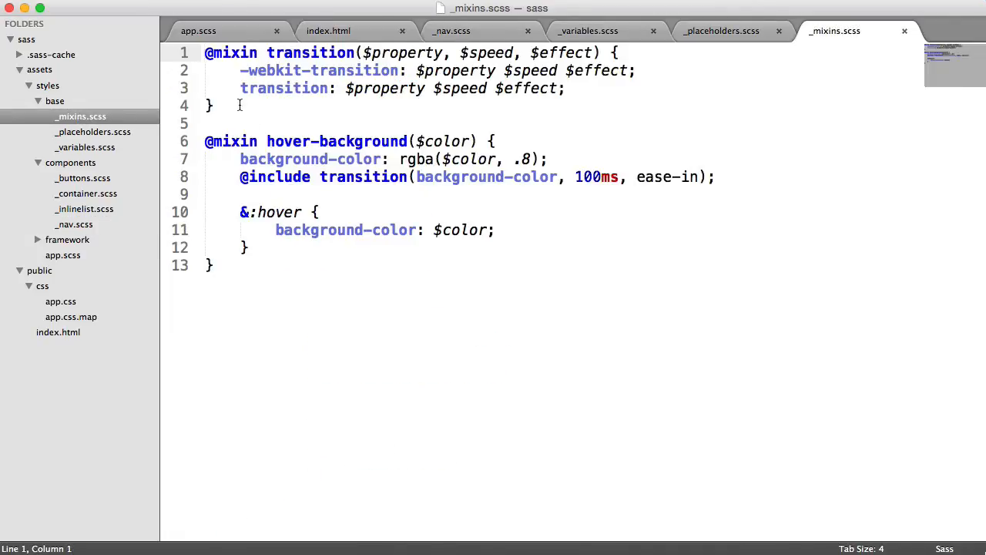
{"action": "double_click", "coordinate": [406, 53]}
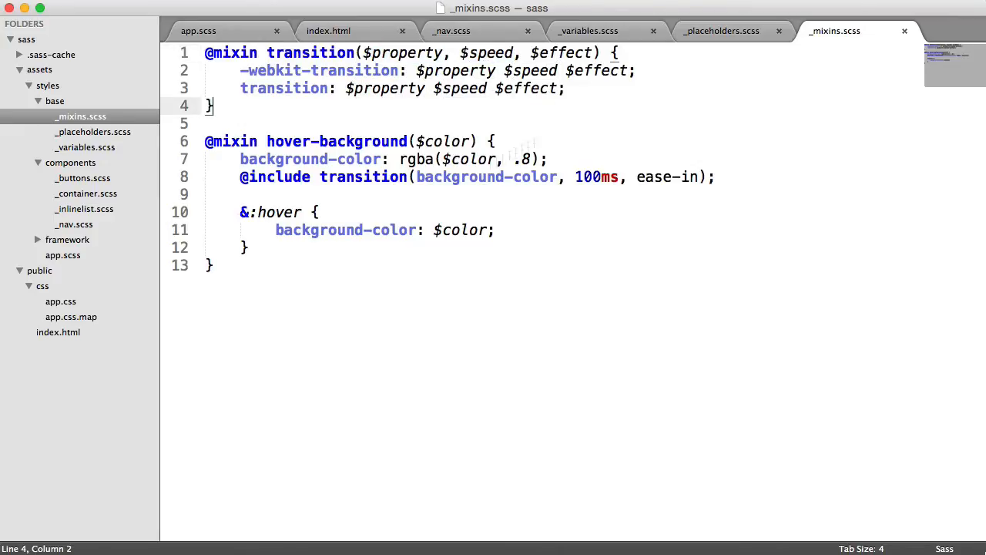
{"action": "left_click", "coordinate": [451, 31]}
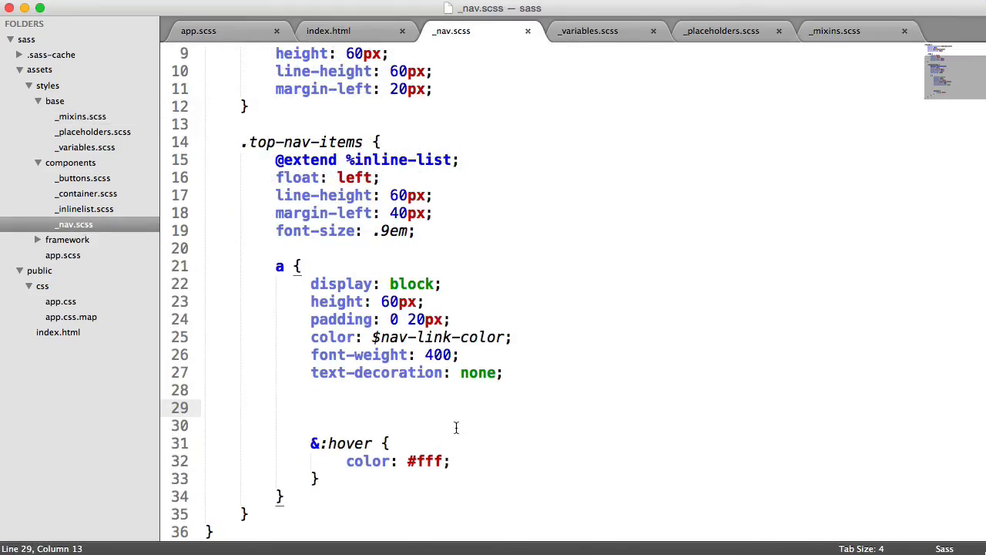
{"action": "type", "text": "@incl"}
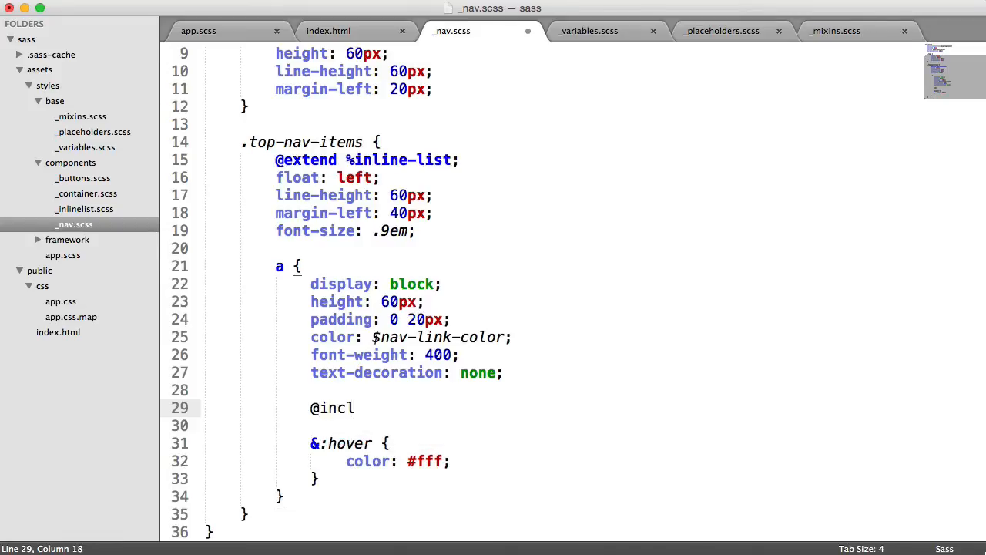
{"action": "type", "text": "ude transition"}
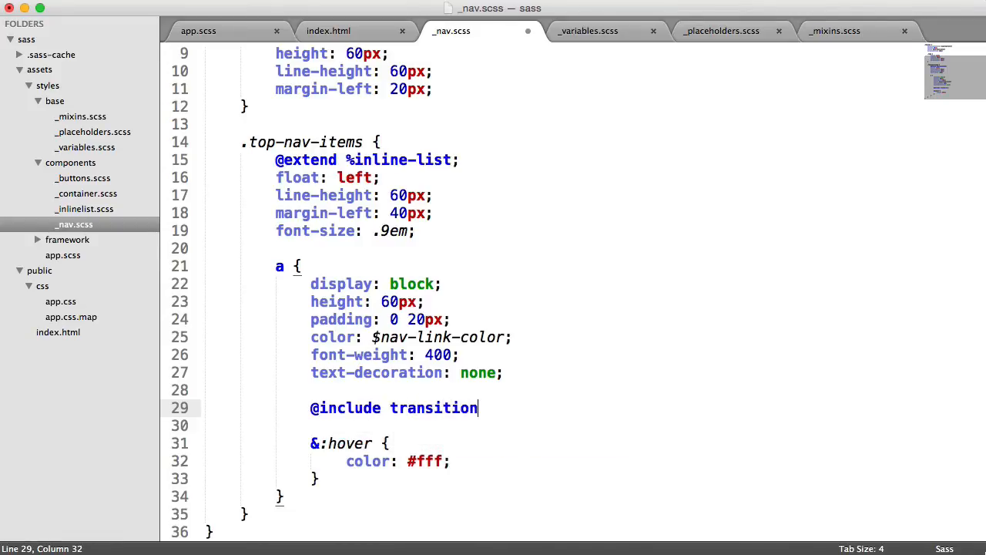
{"action": "type", "text": "(color,);"}
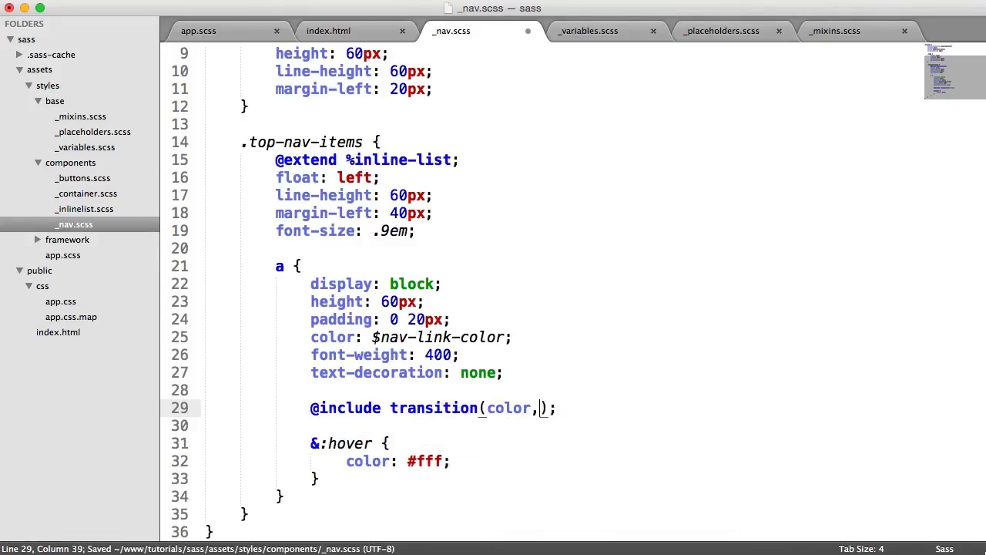
{"action": "type", "text": "100ms,"}
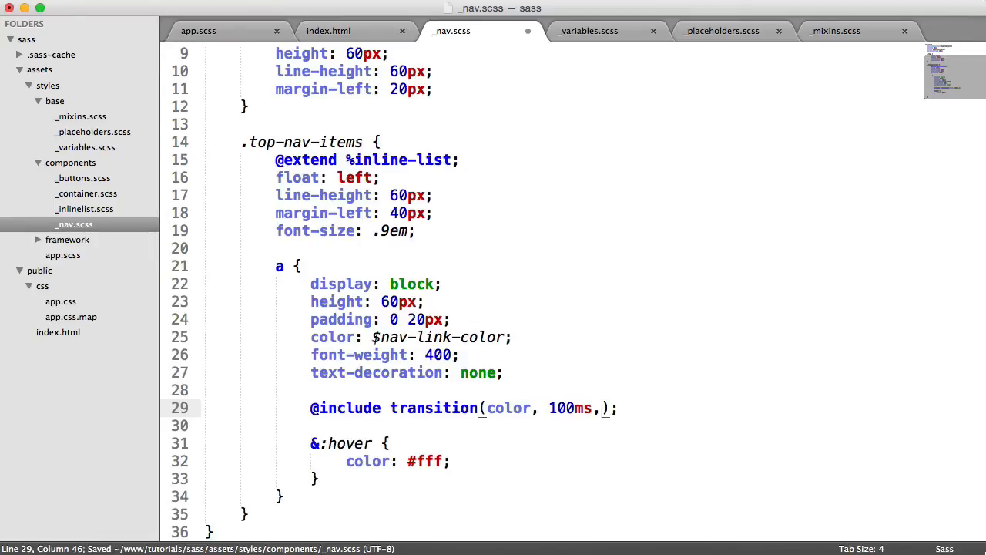
{"action": "type", "text": "ease-in"}
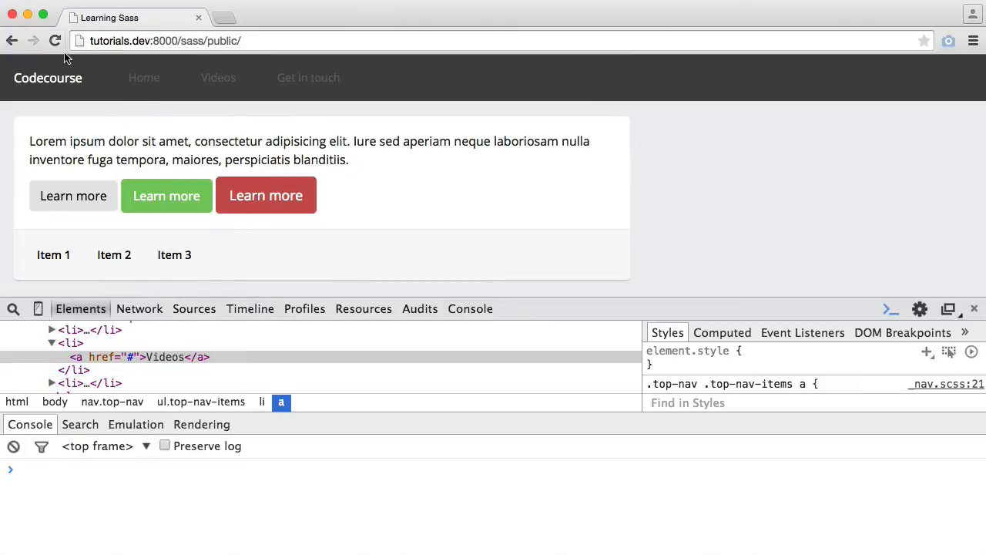
{"action": "mouse_move", "coordinate": [145, 77]}
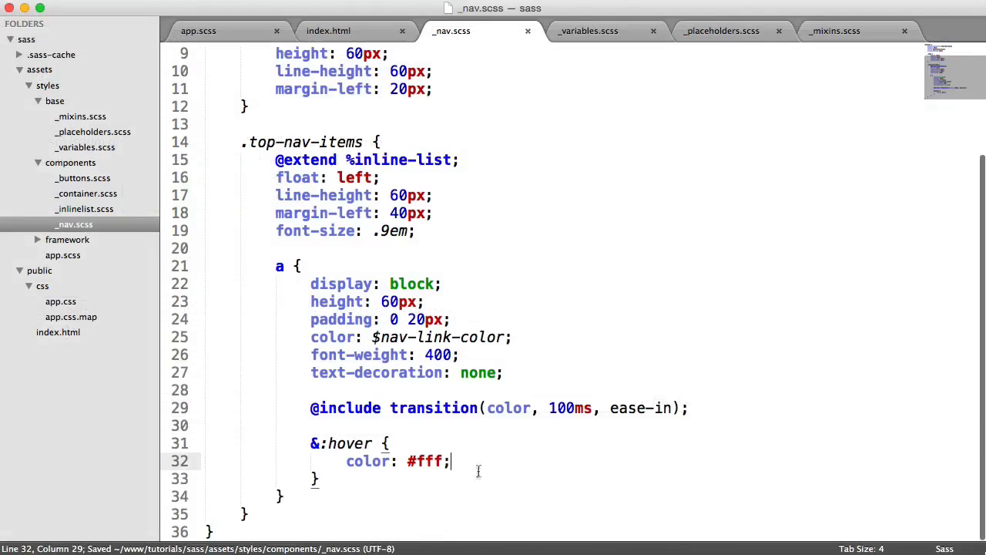
{"action": "left_click", "coordinate": [836, 31]}
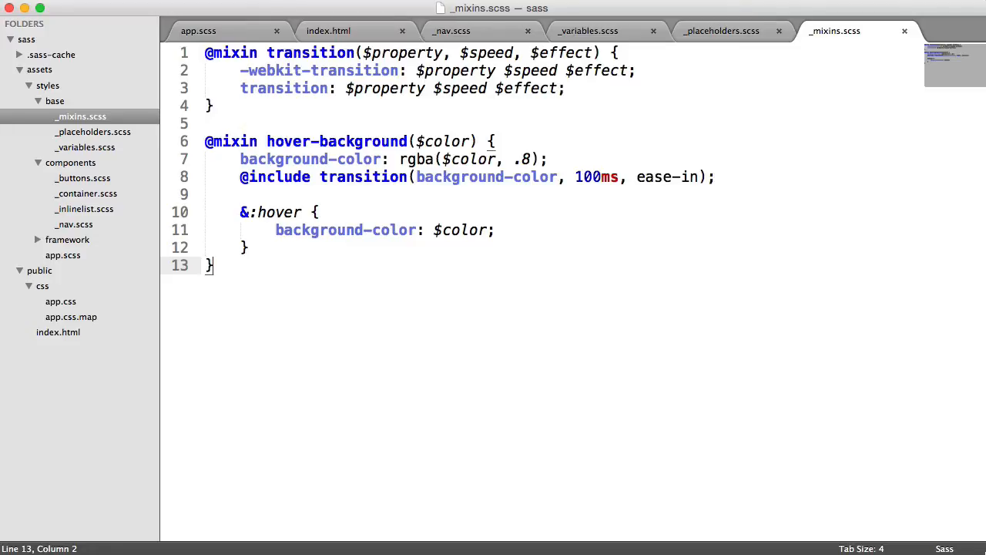
{"action": "left_click", "coordinate": [452, 31]}
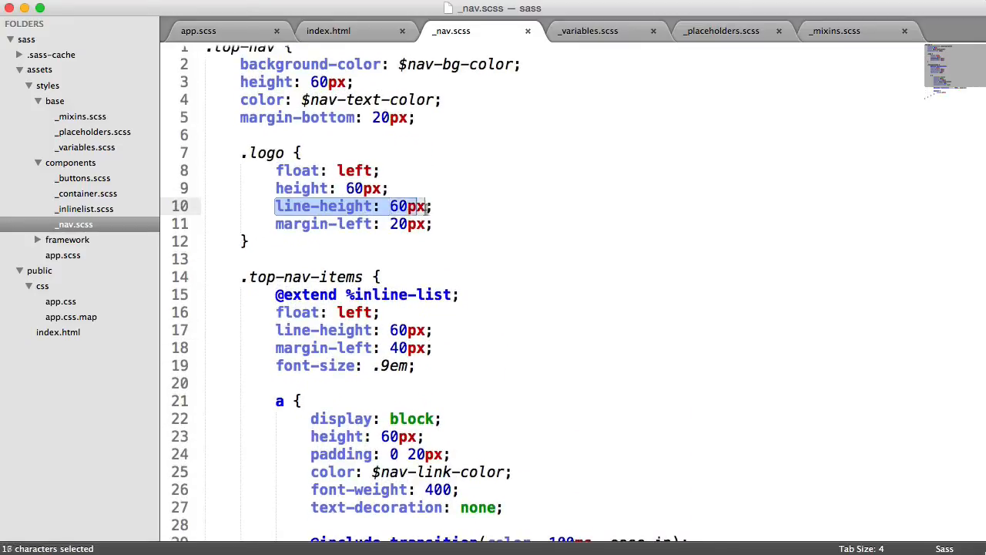
{"action": "left_click", "coordinate": [431, 330]}
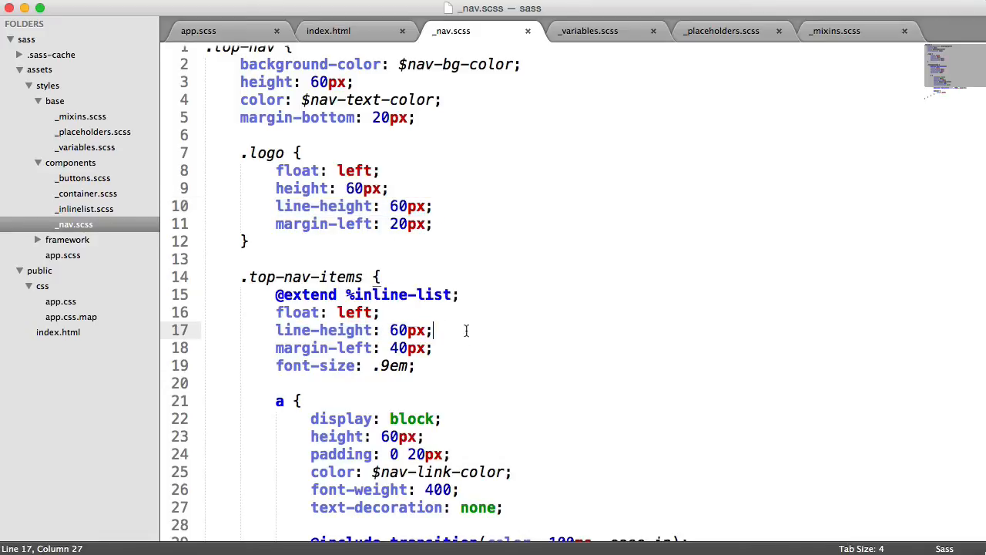
{"action": "key", "text": "cmd+s"}
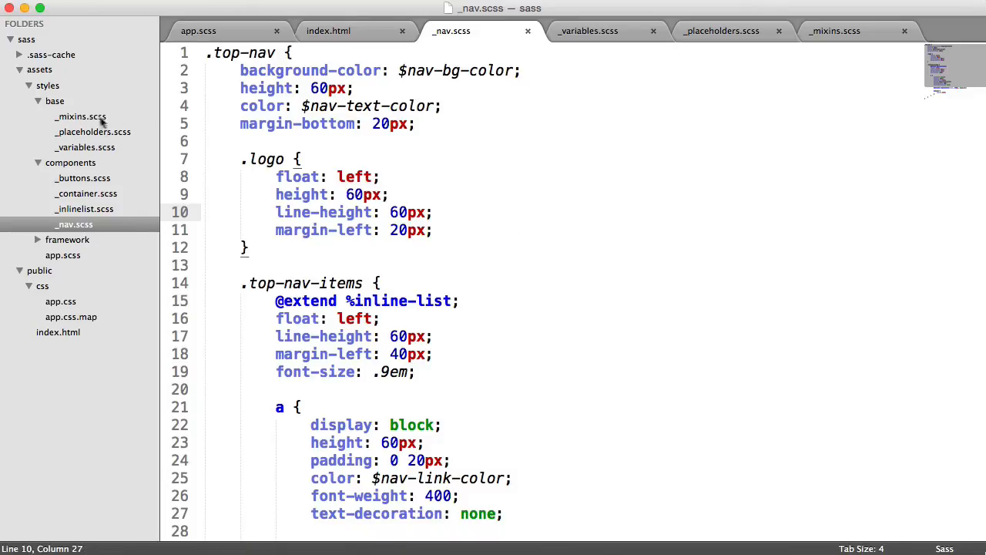
- Scroll the Chrome page to view the finished dark nav bar
{"action": "scroll", "scroll_direction": "down", "scroll_amount": 3}
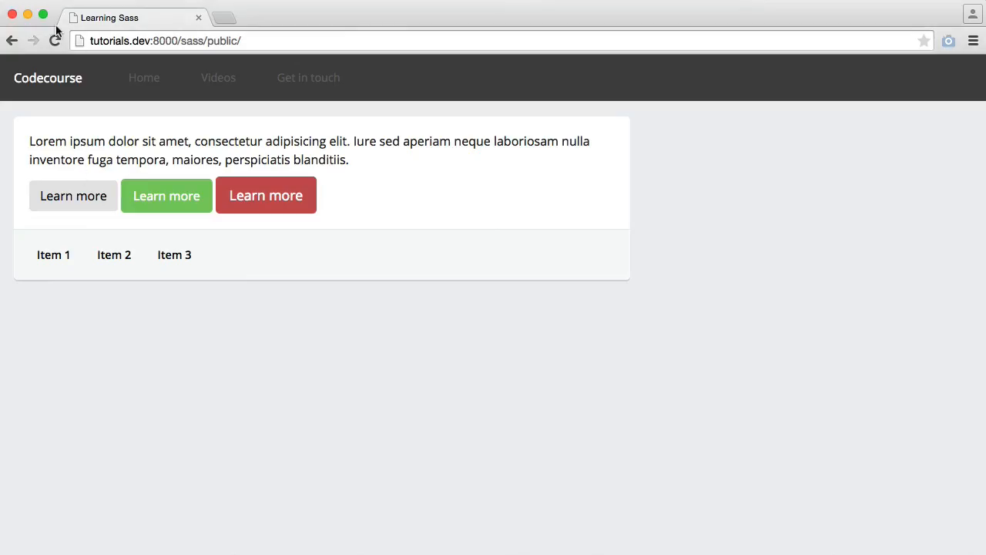
{"action": "mouse_move", "coordinate": [450, 324]}
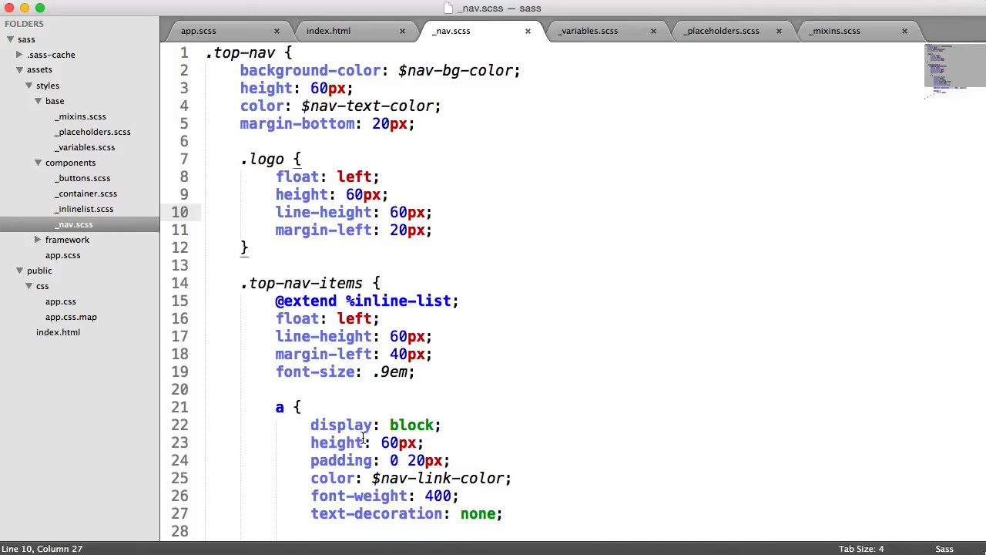
{"action": "mouse_move", "coordinate": [108, 181]}
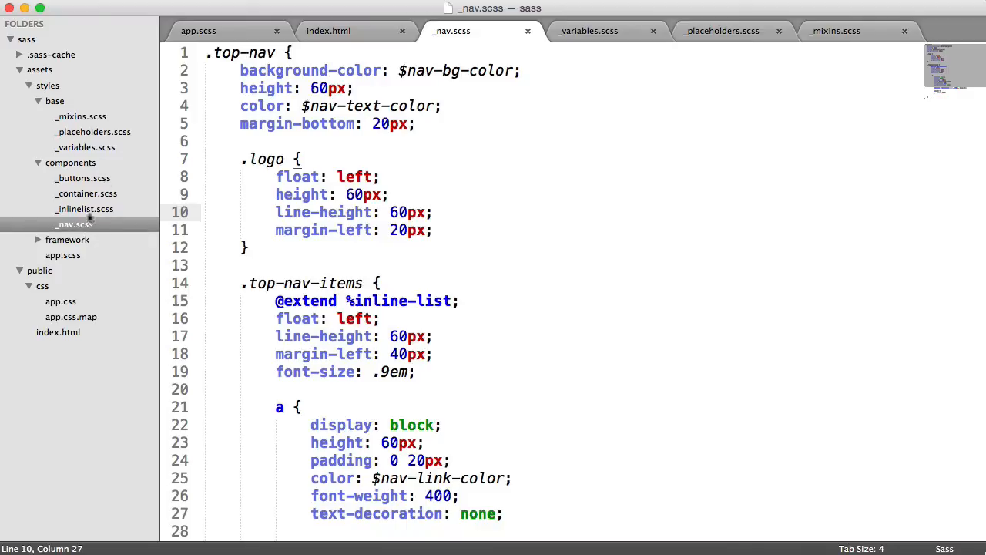
{"action": "mouse_move", "coordinate": [86, 176]}
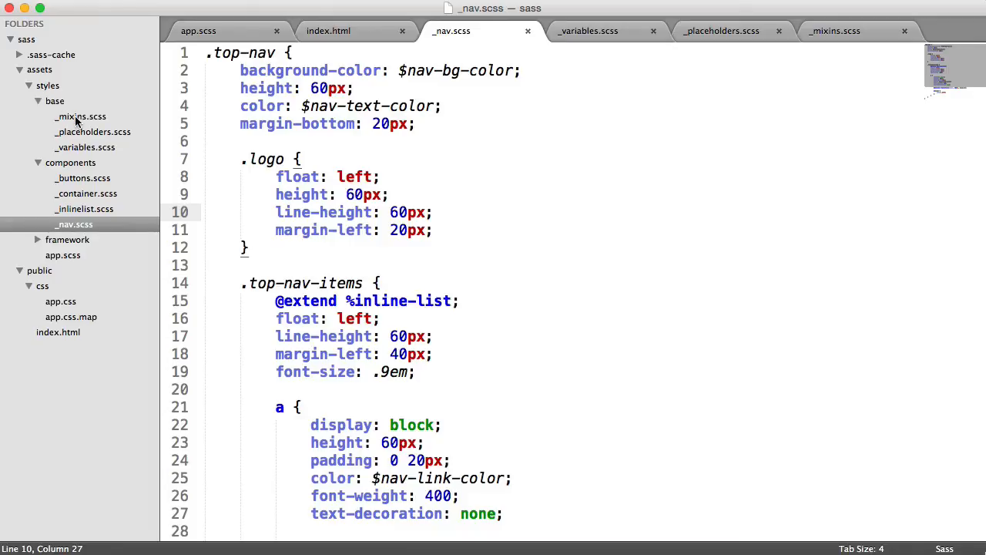
- Browse _variables.scss and _buttons.scss, ending on _container.scss with its .container, .content and .footer rules
{"action": "left_click", "coordinate": [587, 30]}
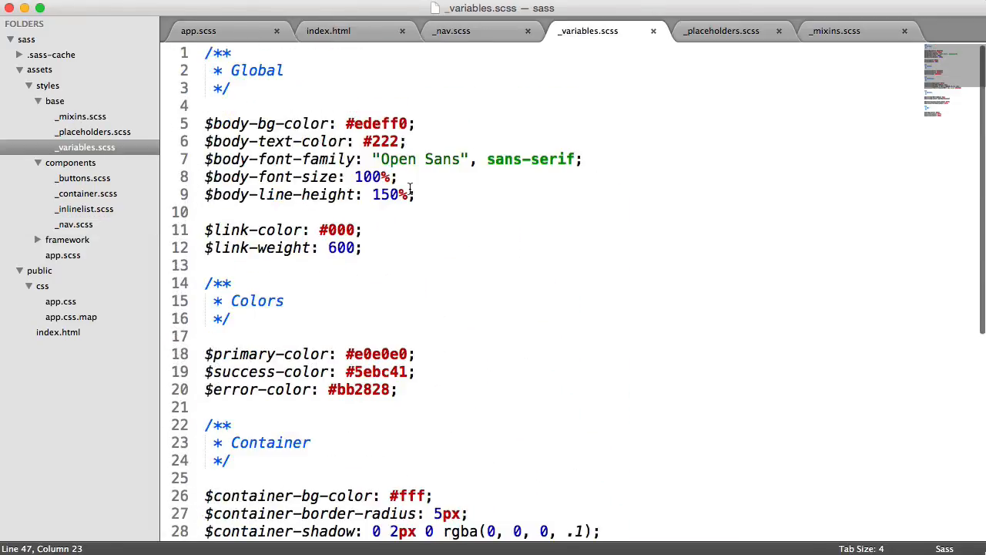
{"action": "left_click", "coordinate": [83, 178]}
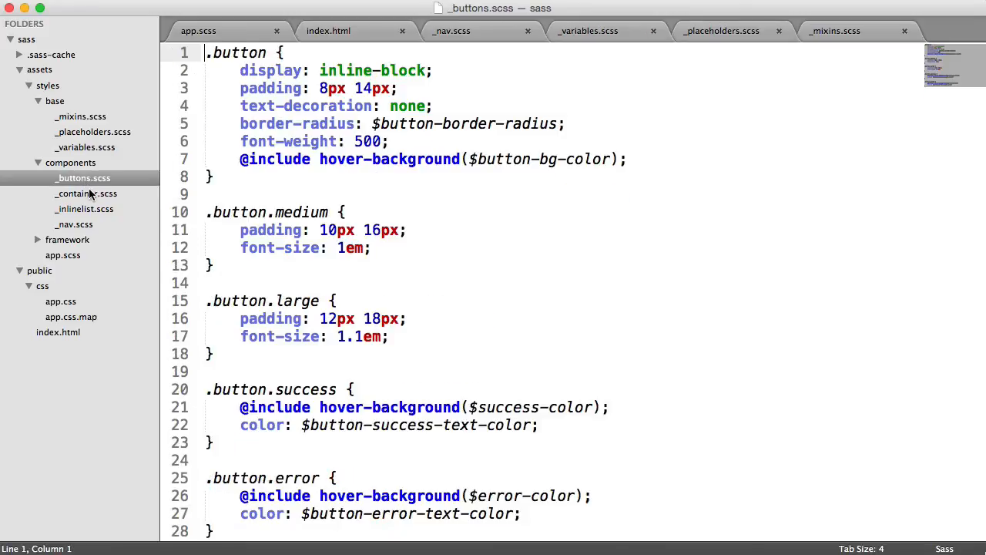
{"action": "left_click", "coordinate": [86, 195]}
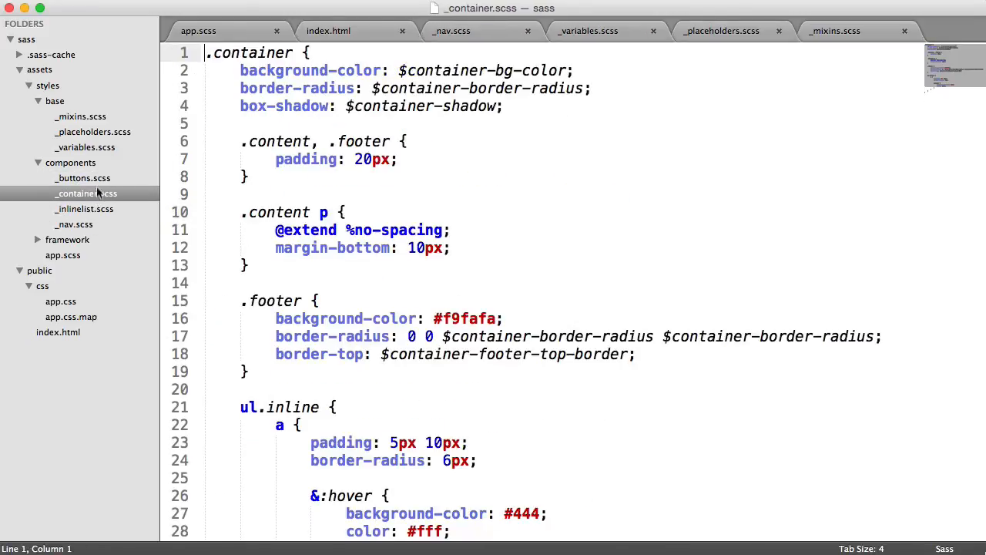
{"action": "left_click", "coordinate": [83, 179]}
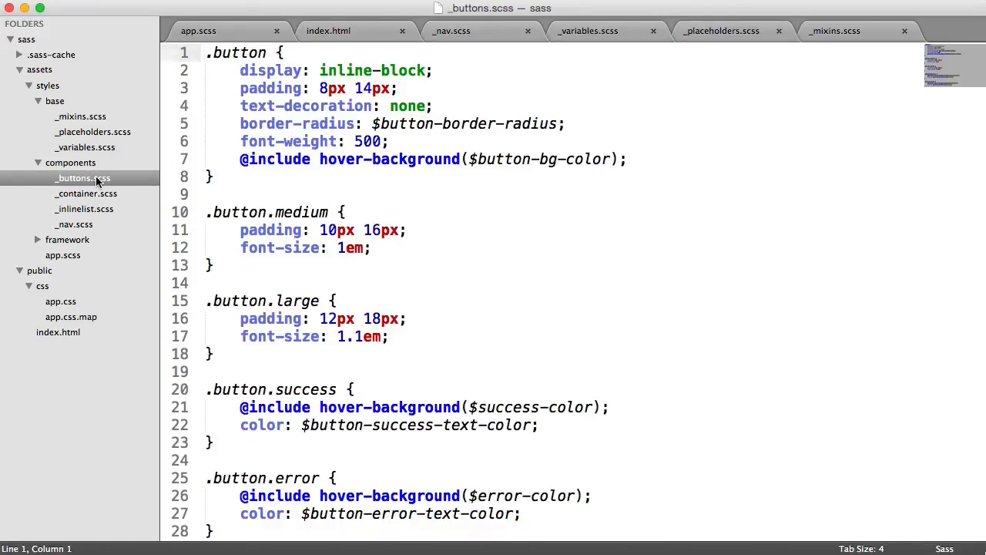
{"action": "left_click", "coordinate": [86, 194]}
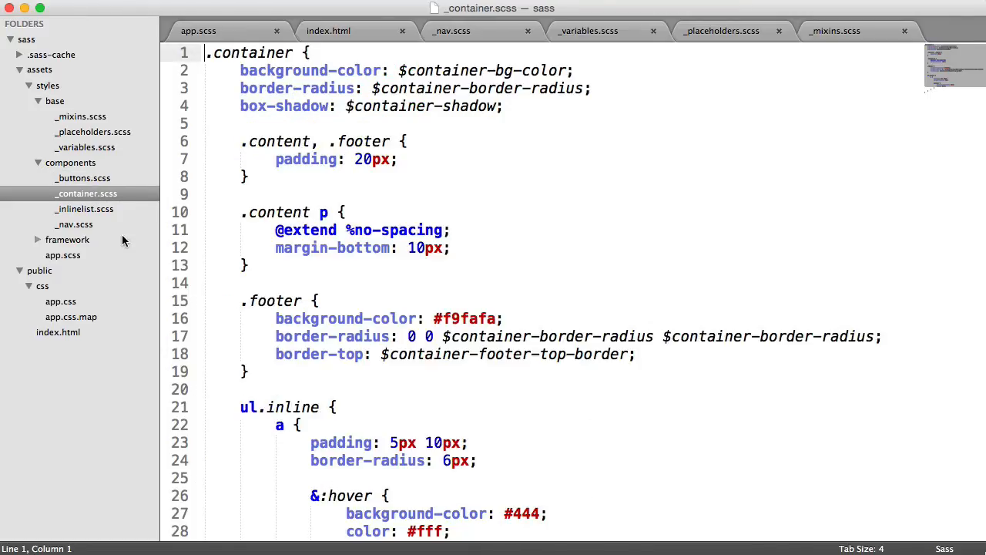